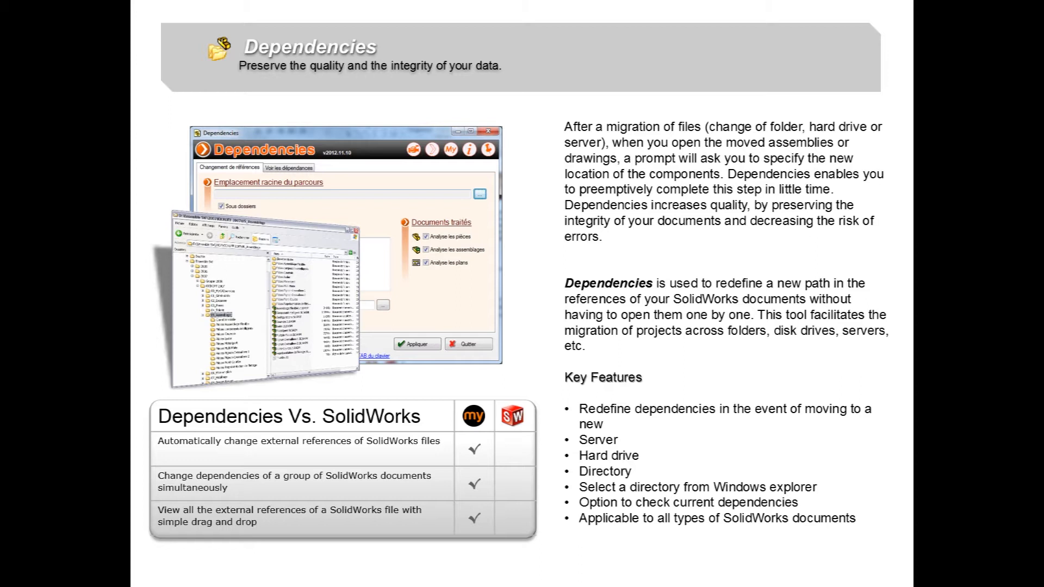
mouse_move(741, 301)
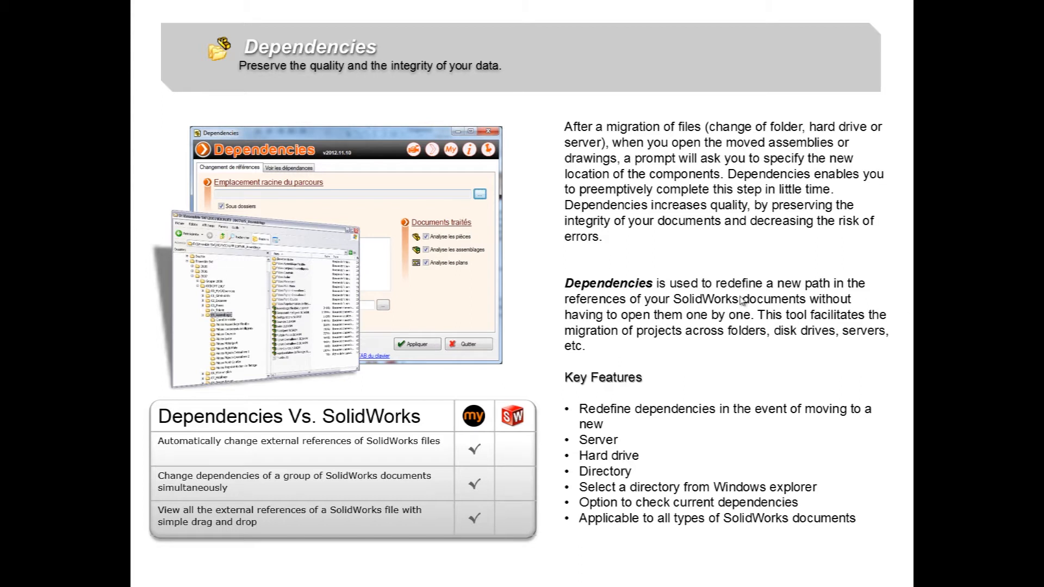
mouse_move(638, 312)
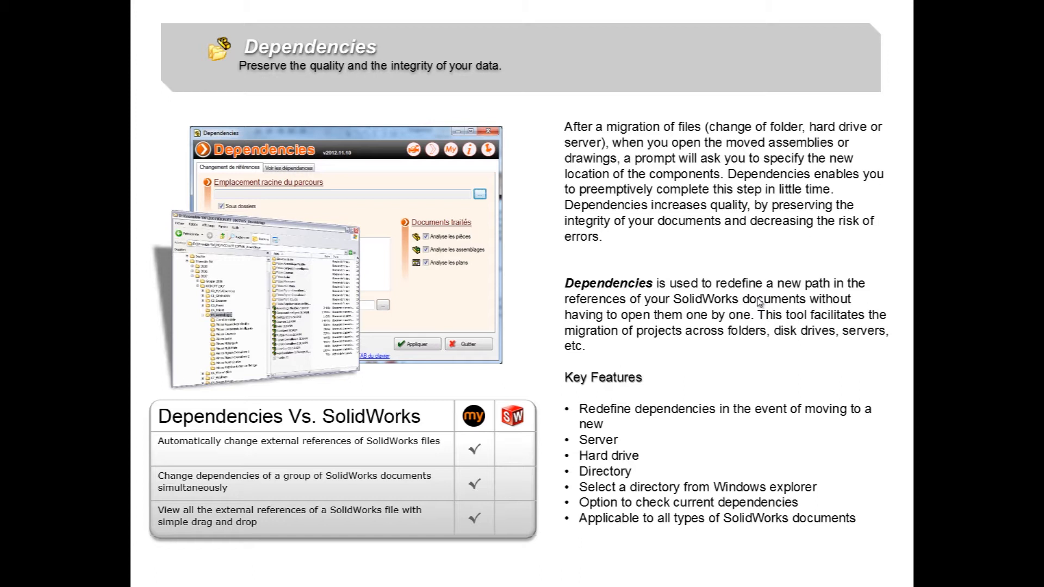
mouse_move(737, 310)
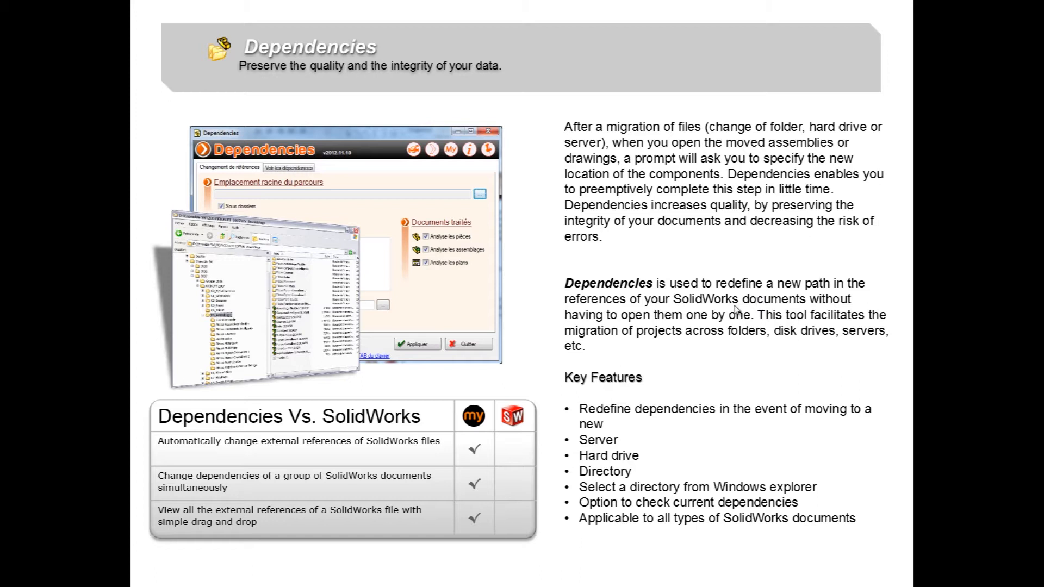
mouse_move(626, 408)
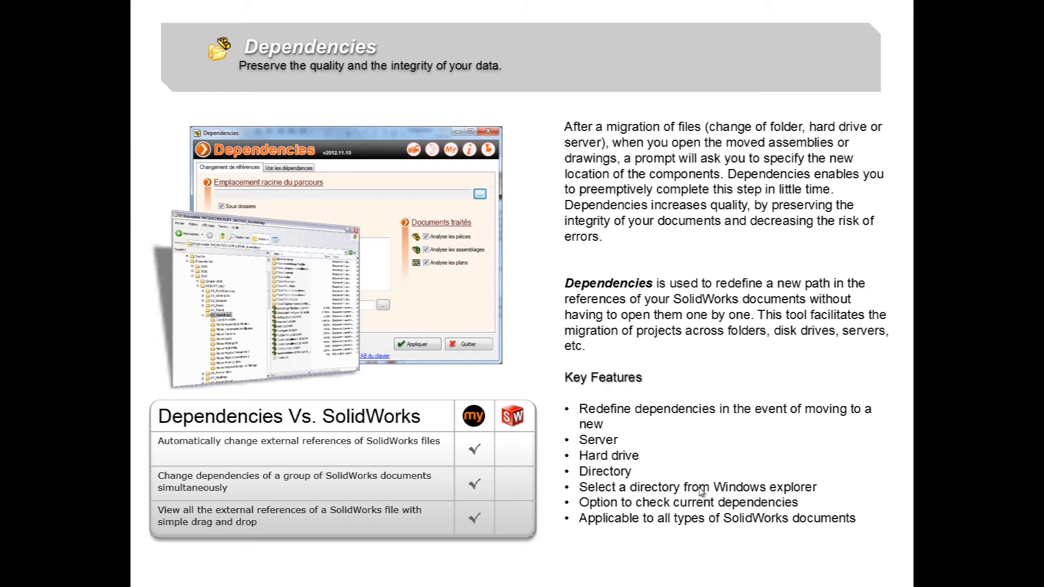
mouse_move(687, 506)
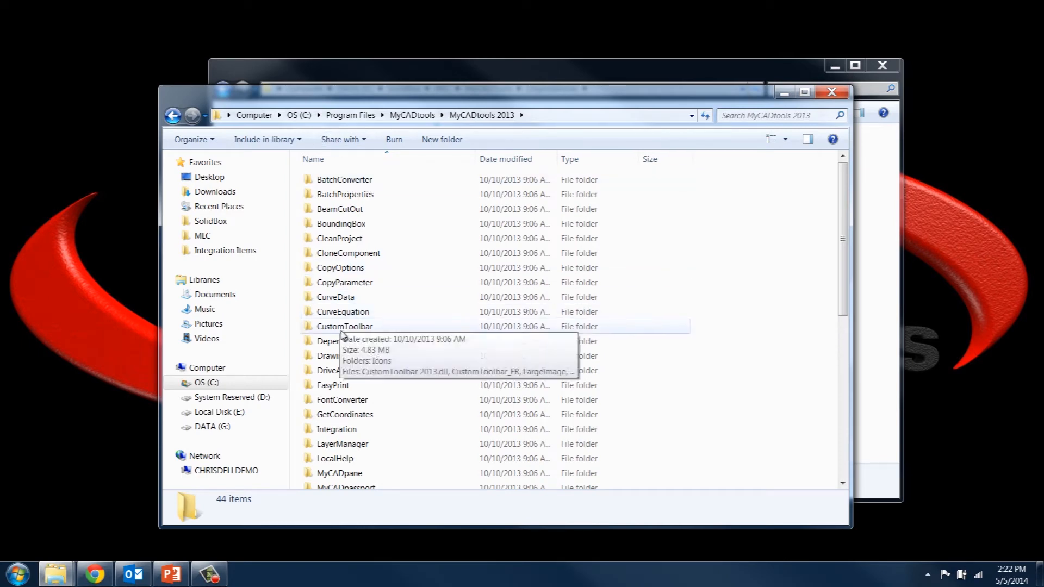
mouse_move(343, 340)
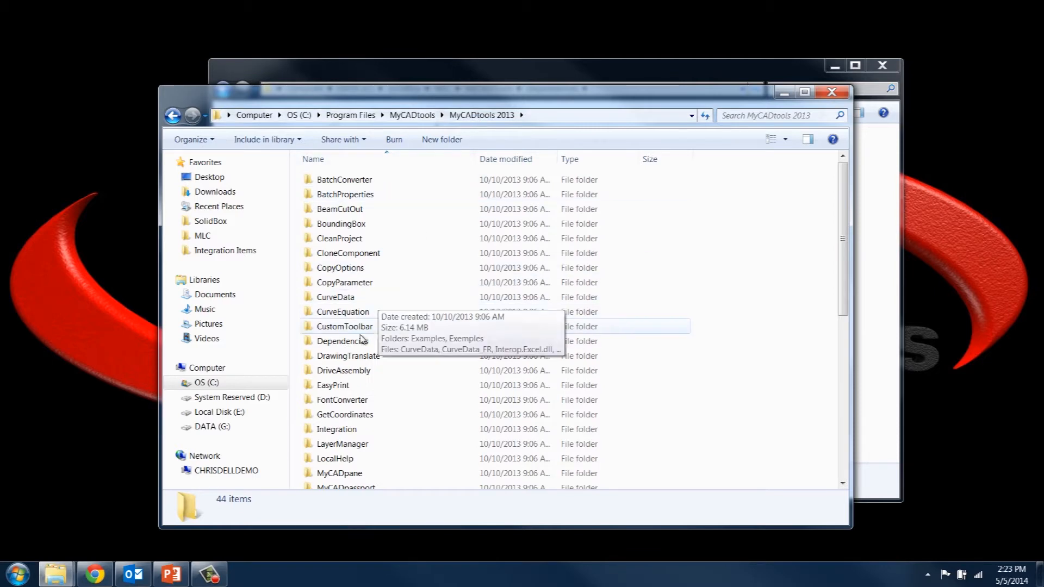
- Launch Dependencies.exe from the MyCADtools 2013 Dependencies folder
double_click(344, 341)
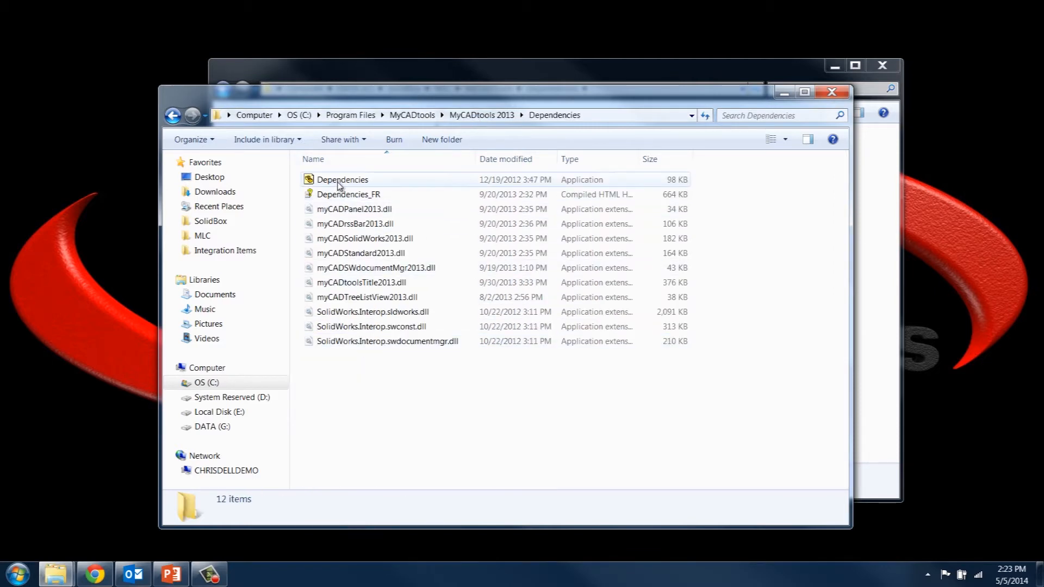
click(341, 179)
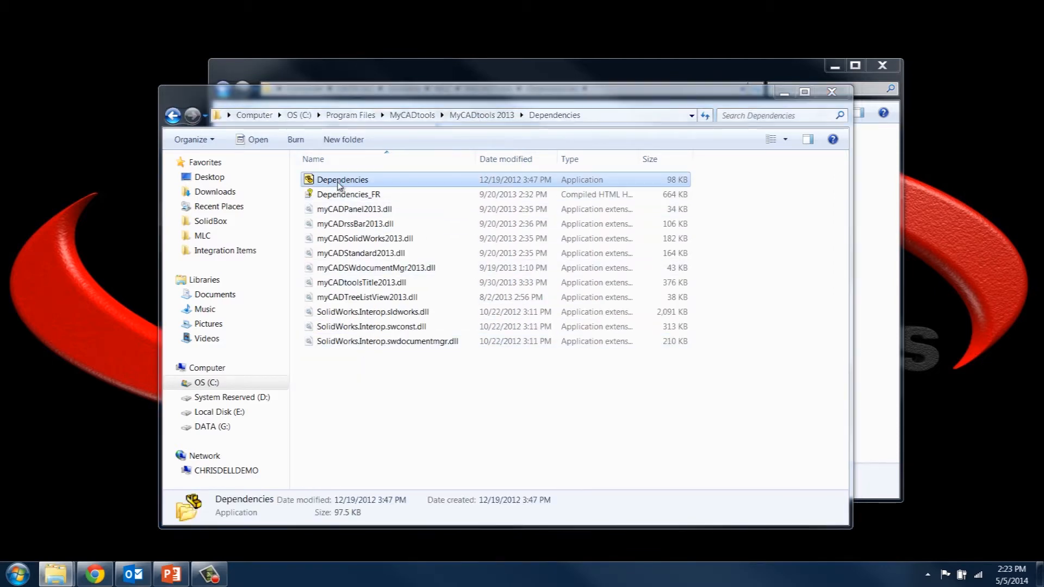
double_click(342, 179)
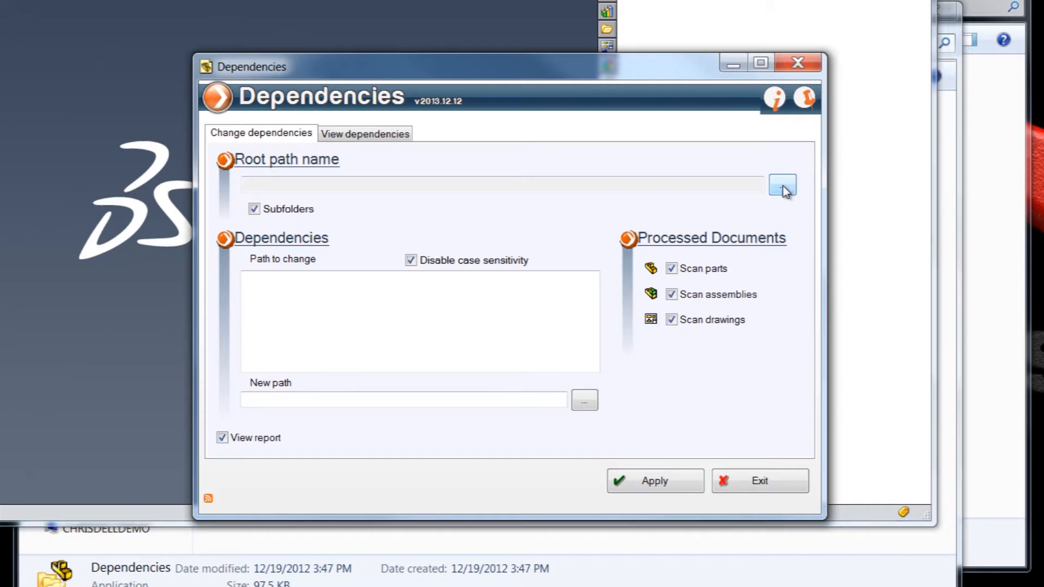
click(781, 185)
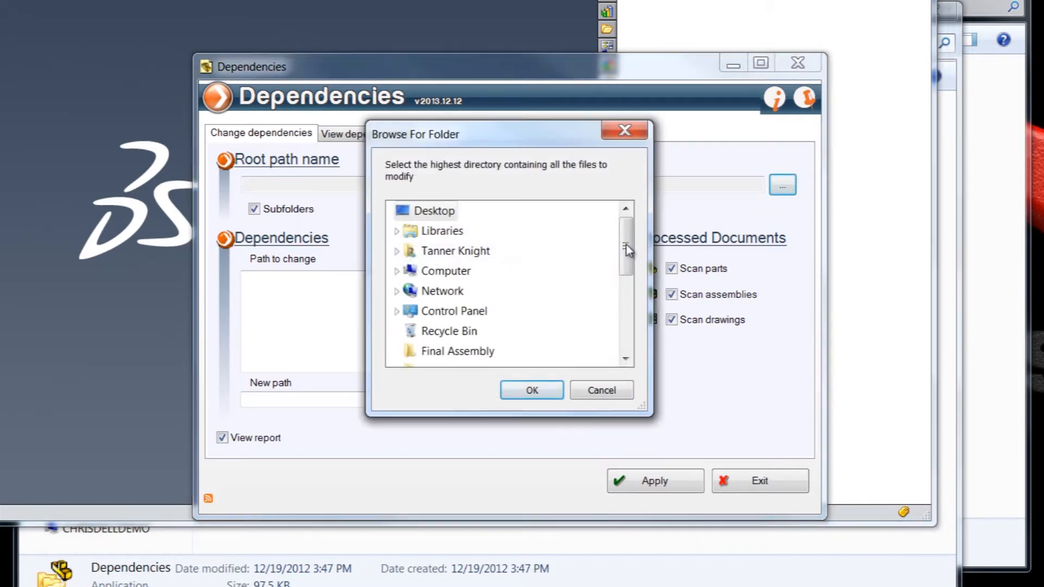
click(600, 390)
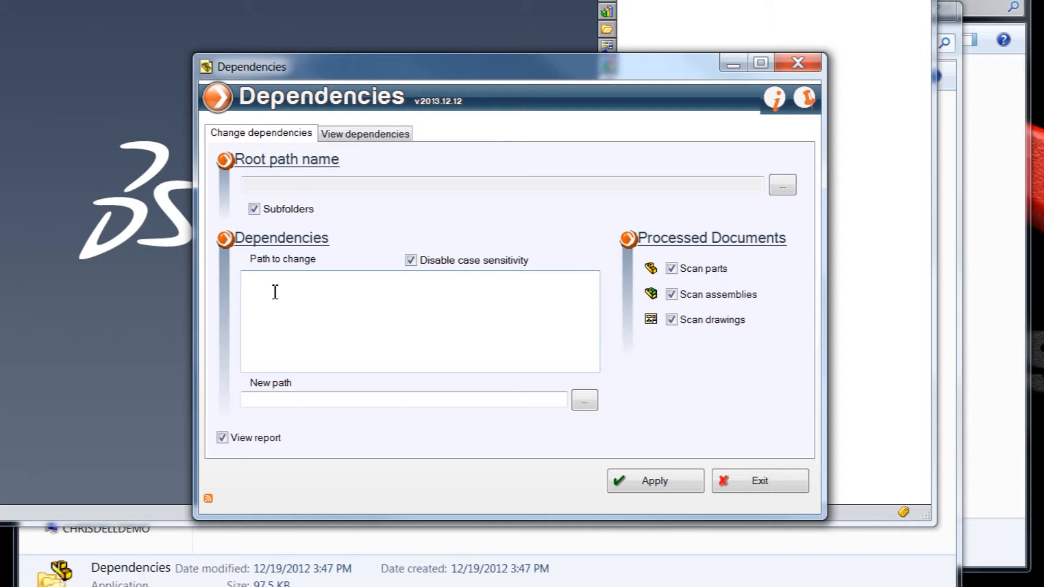
click(285, 291)
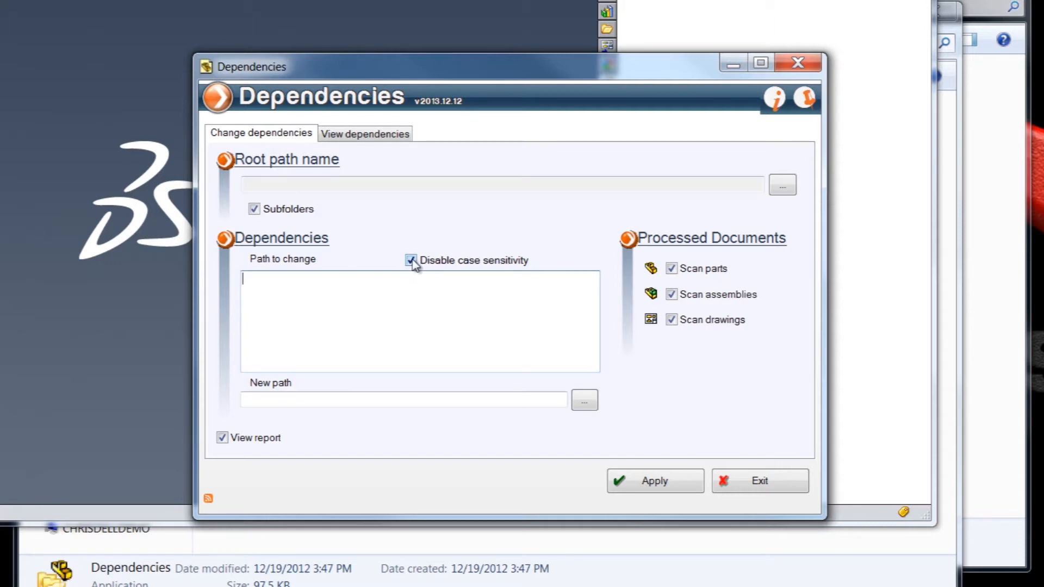
click(411, 260)
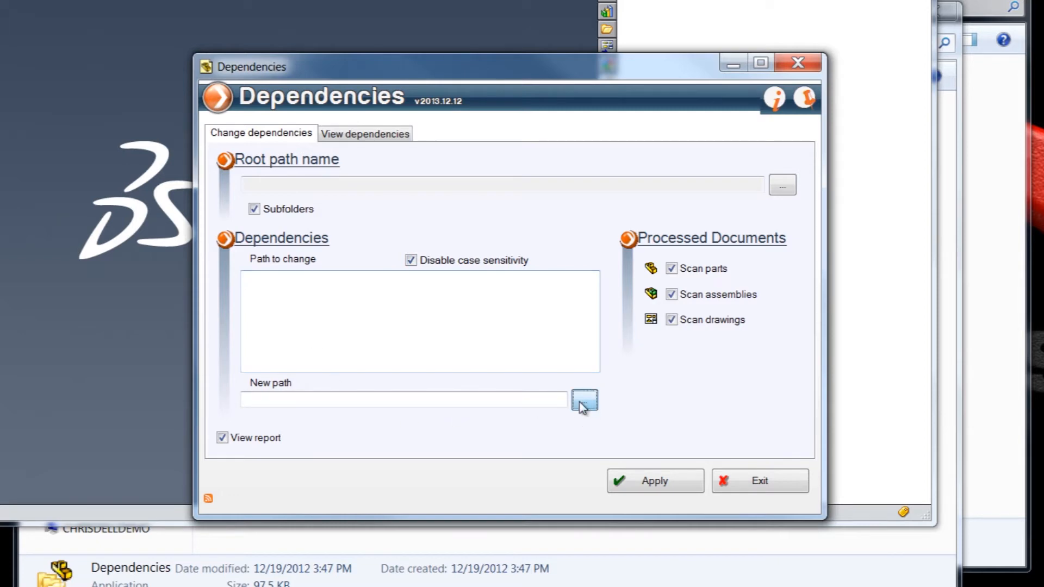
click(585, 399)
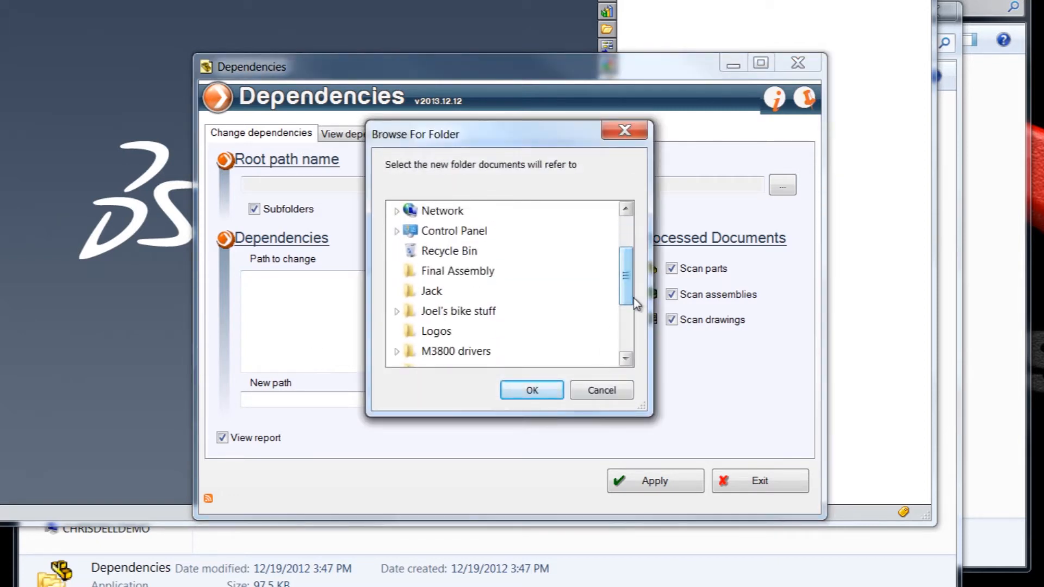
click(600, 390)
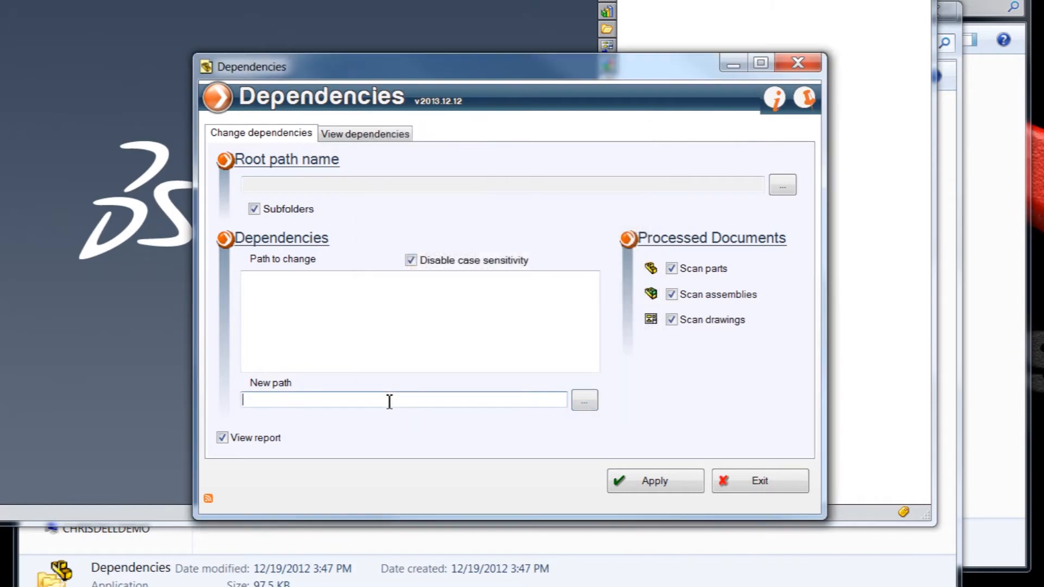
mouse_move(312, 404)
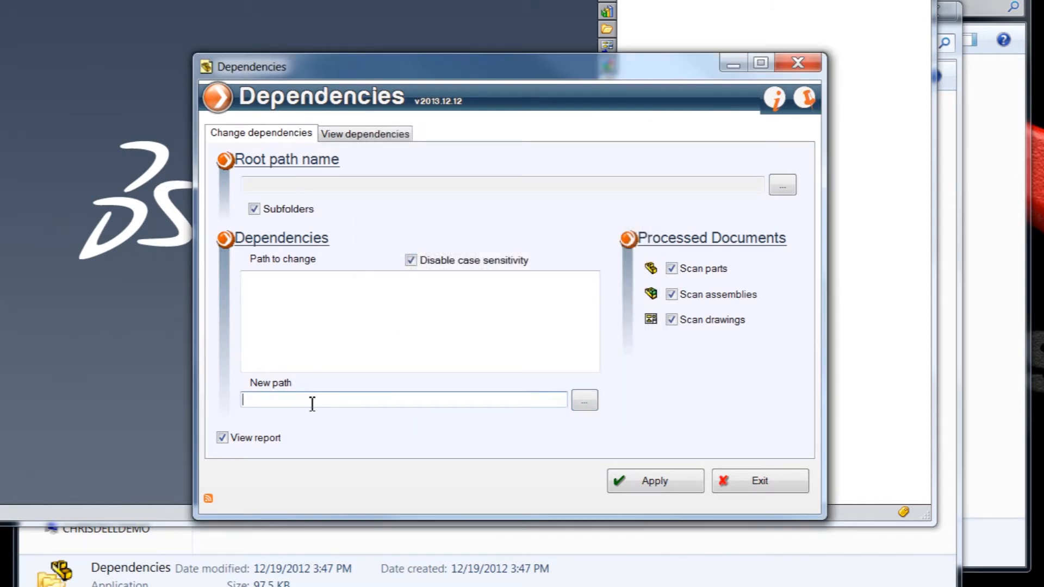
mouse_move(524, 303)
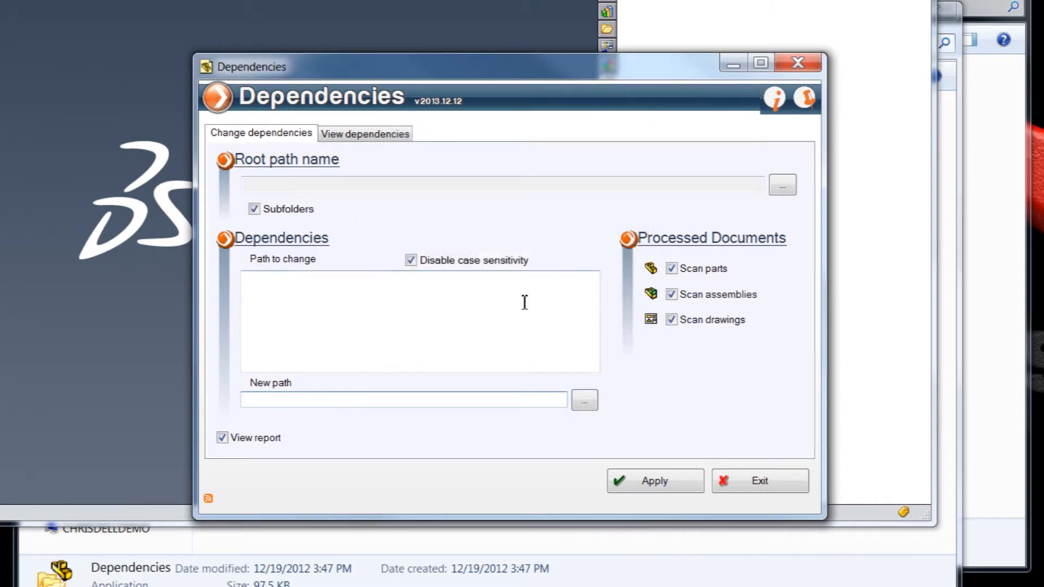
mouse_move(706, 336)
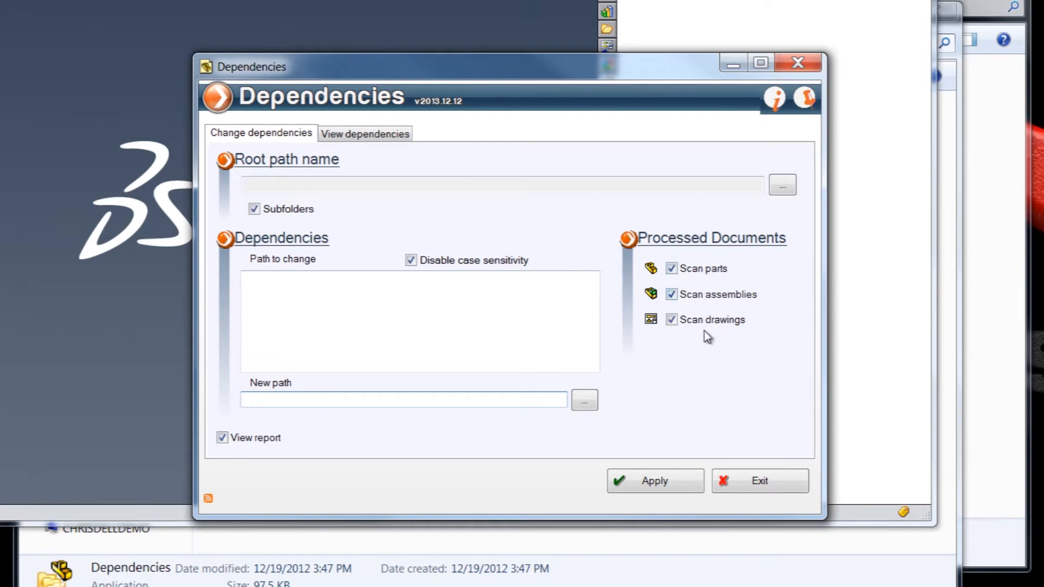
click(403, 399)
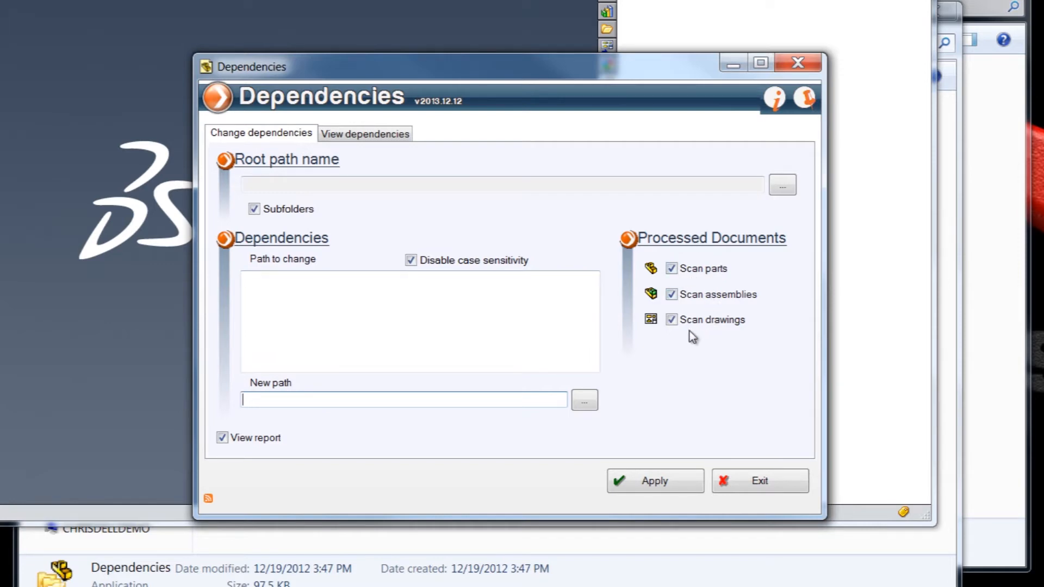
mouse_move(664, 344)
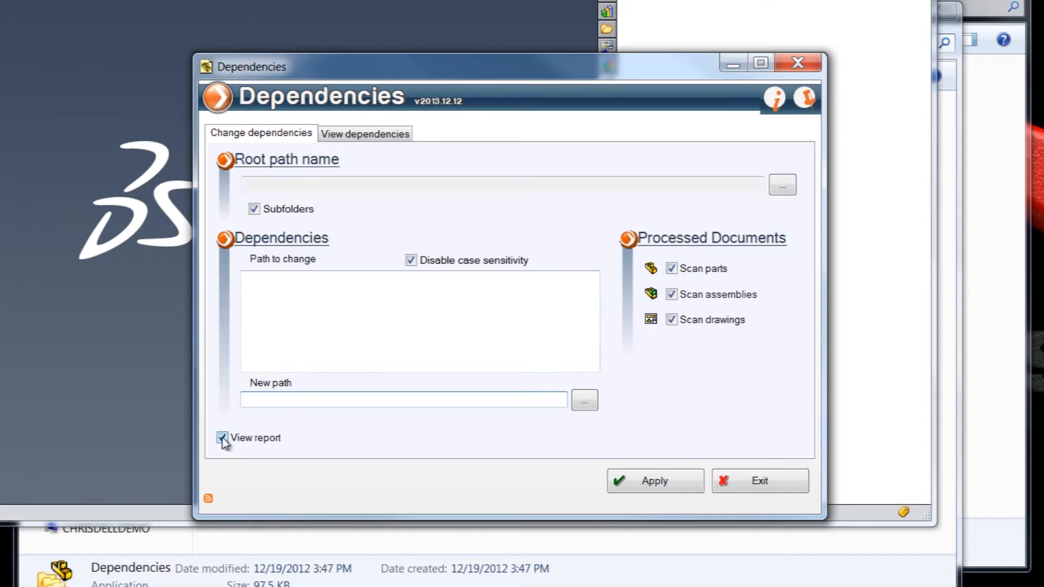
click(403, 399)
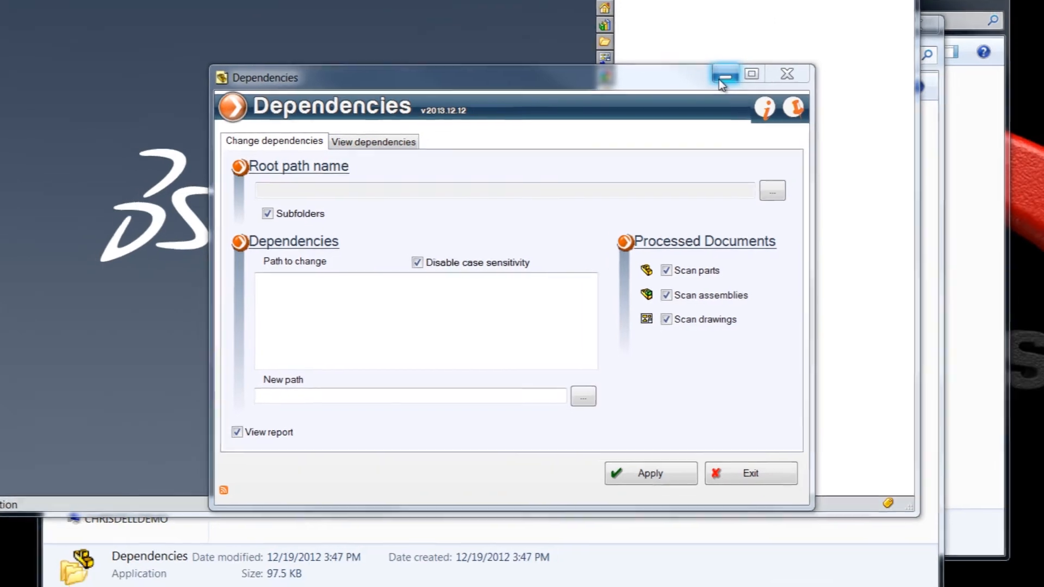
- Browse Example Folder's bottle files, then select Bottle Assembly Drawing in the Drawings folder
click(724, 73)
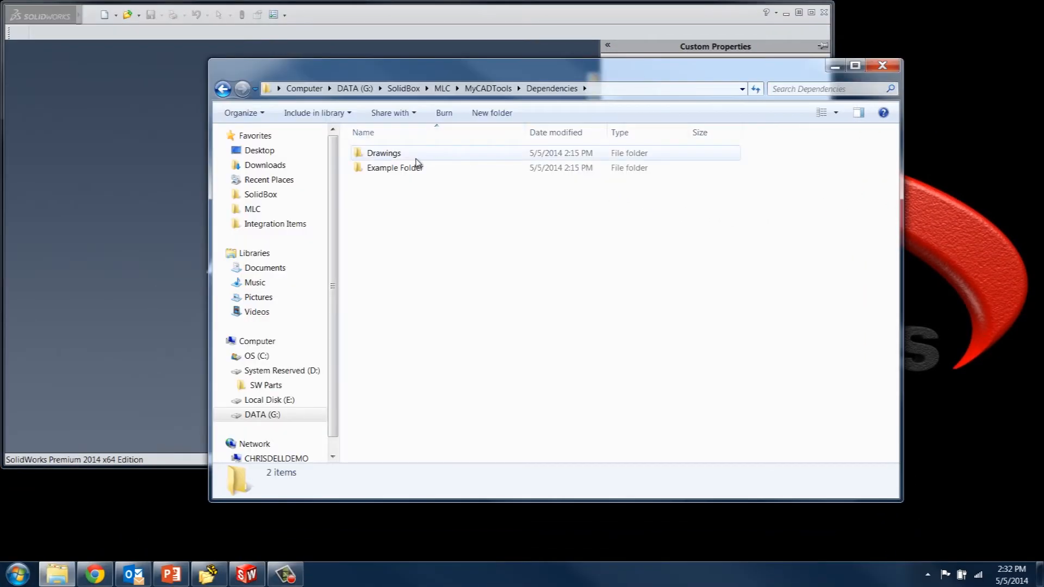
double_click(393, 168)
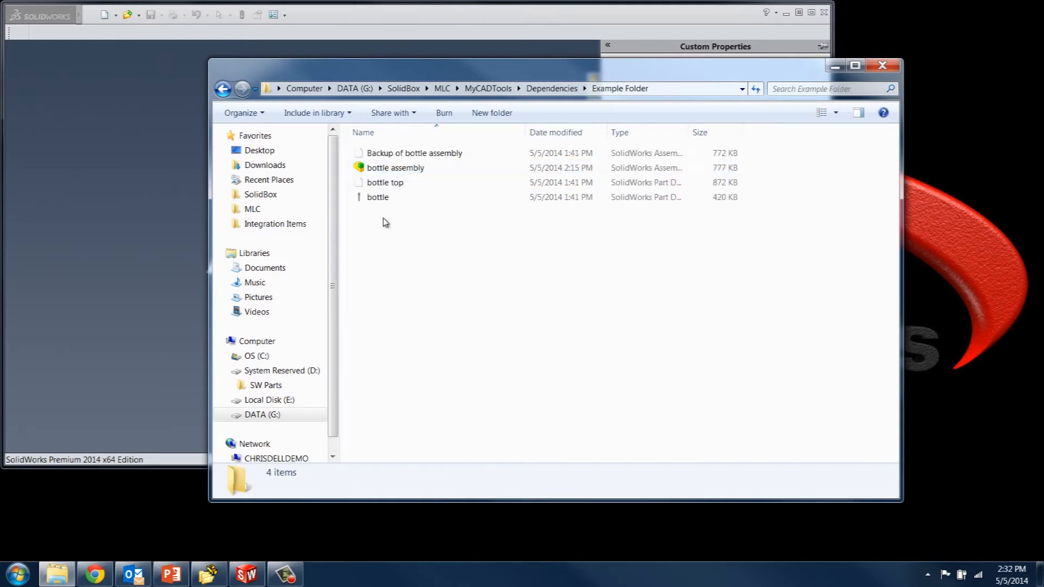
click(413, 153)
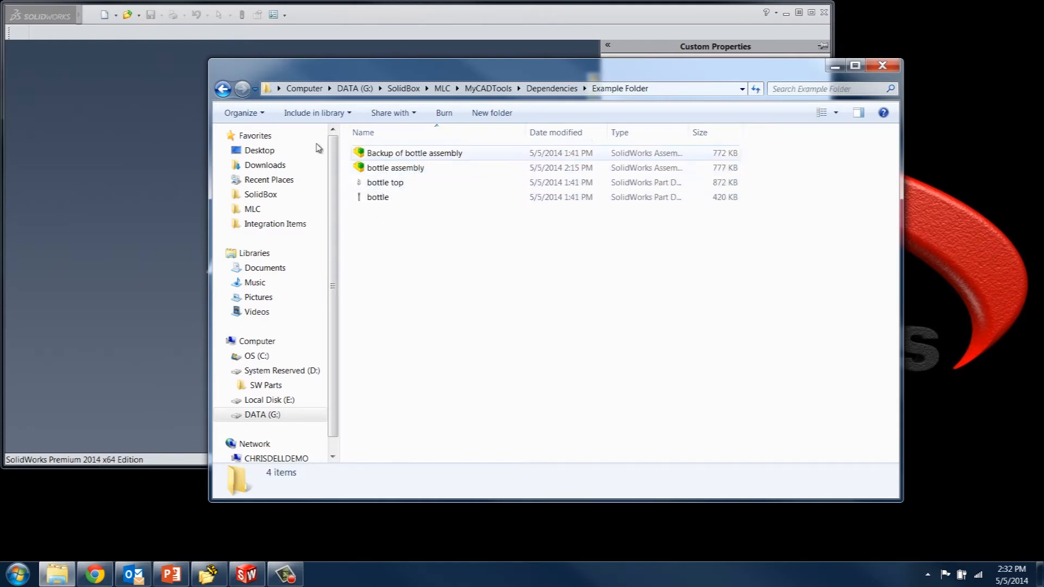
click(586, 88)
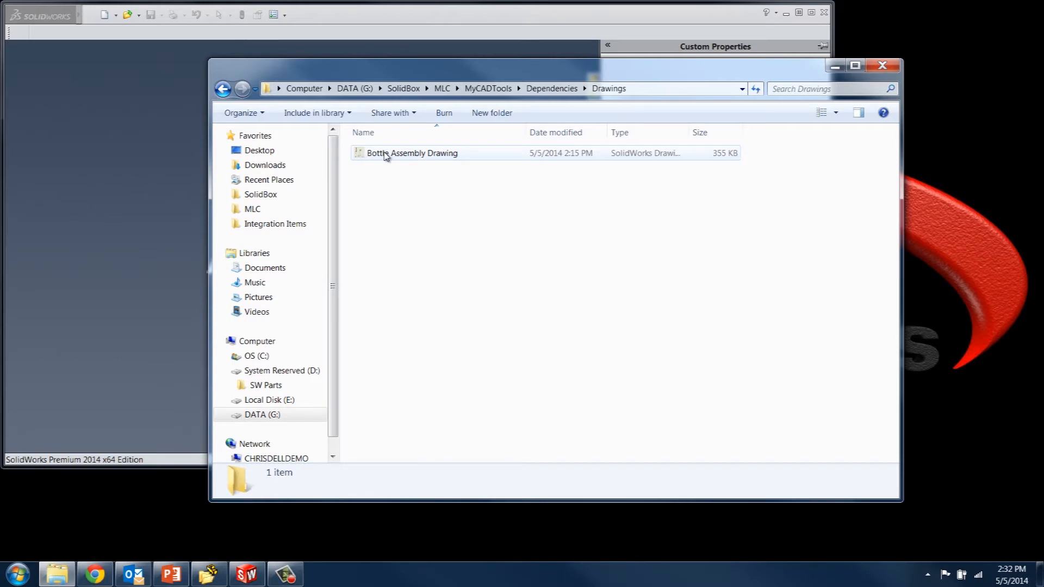
click(209, 573)
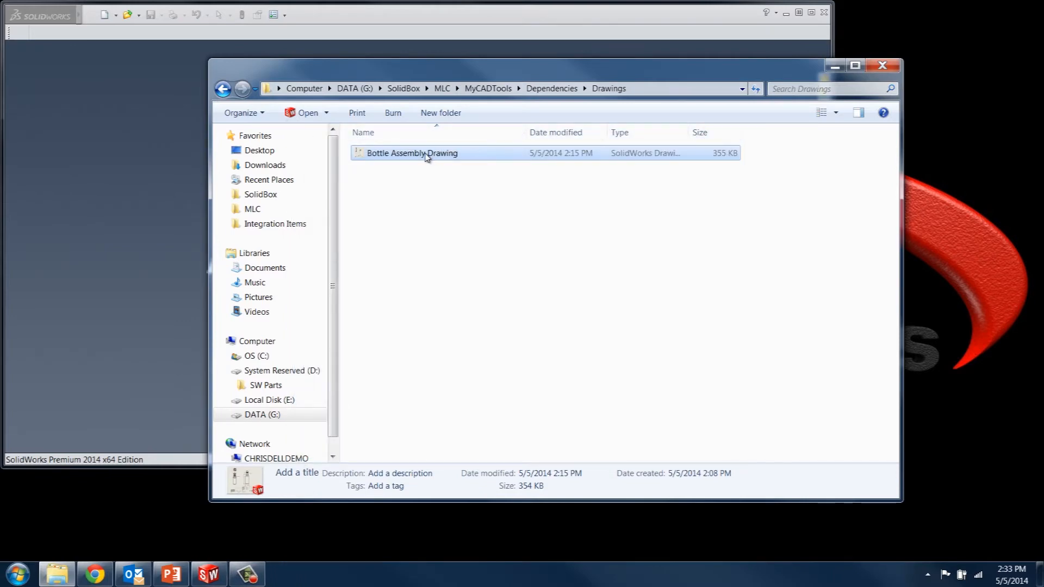
- Open Bottle Assembly Drawing and expand Sheet1 and Drawing View1 to see their references
double_click(411, 152)
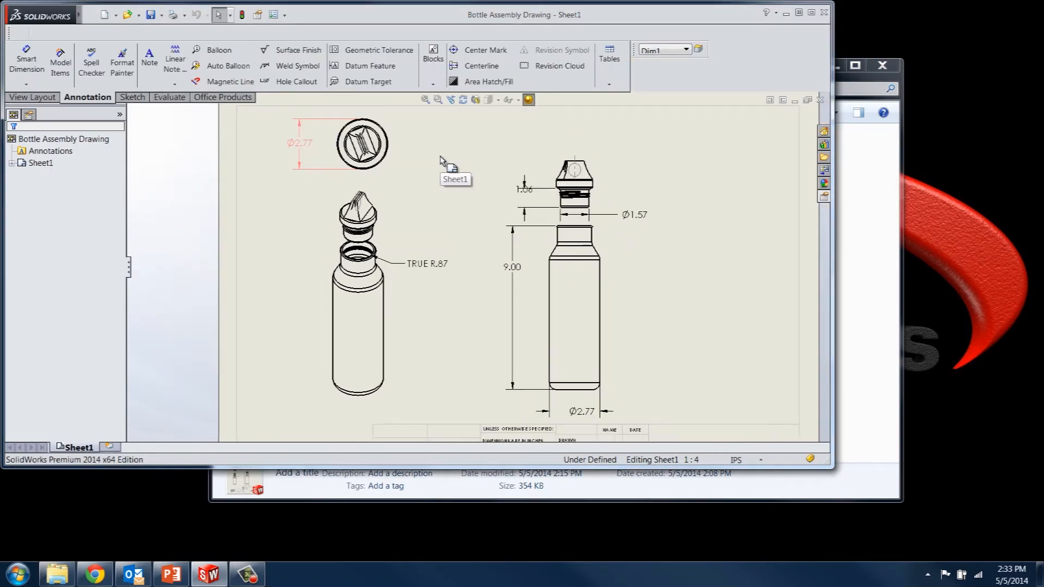
click(63, 138)
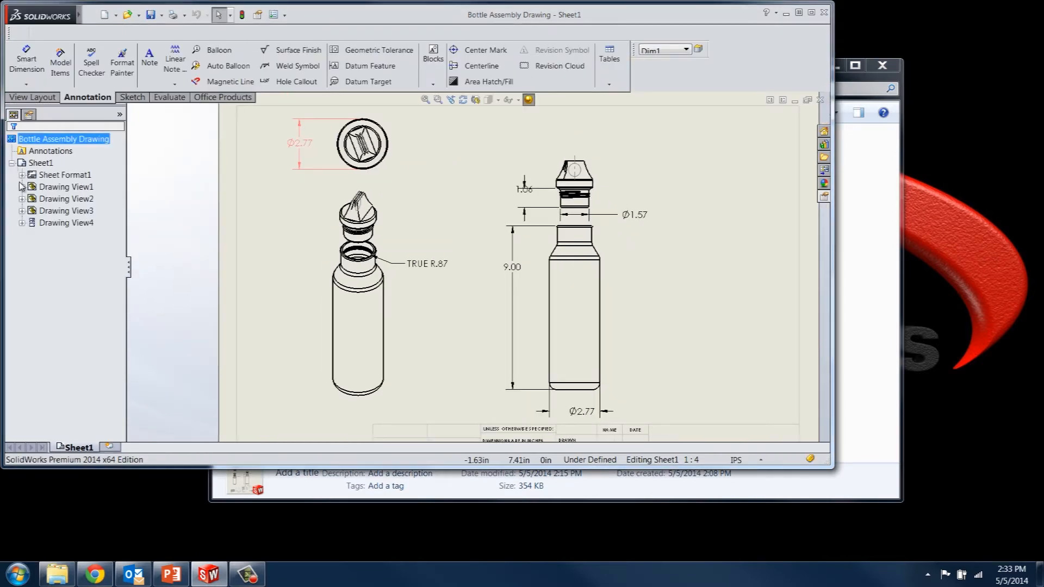
click(66, 197)
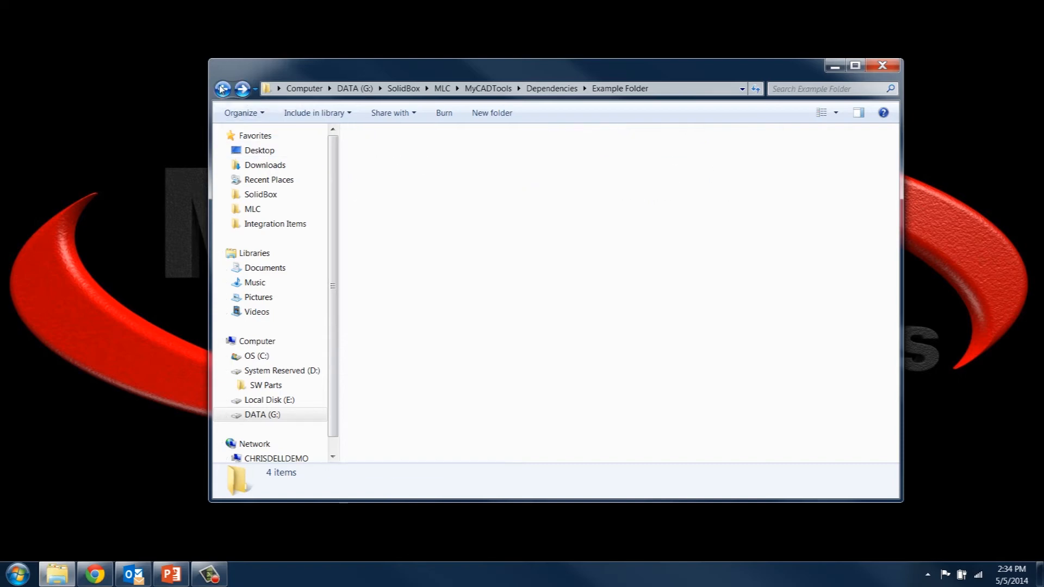
- Check the SW Parts folder on the D: drive
right_click(395, 168)
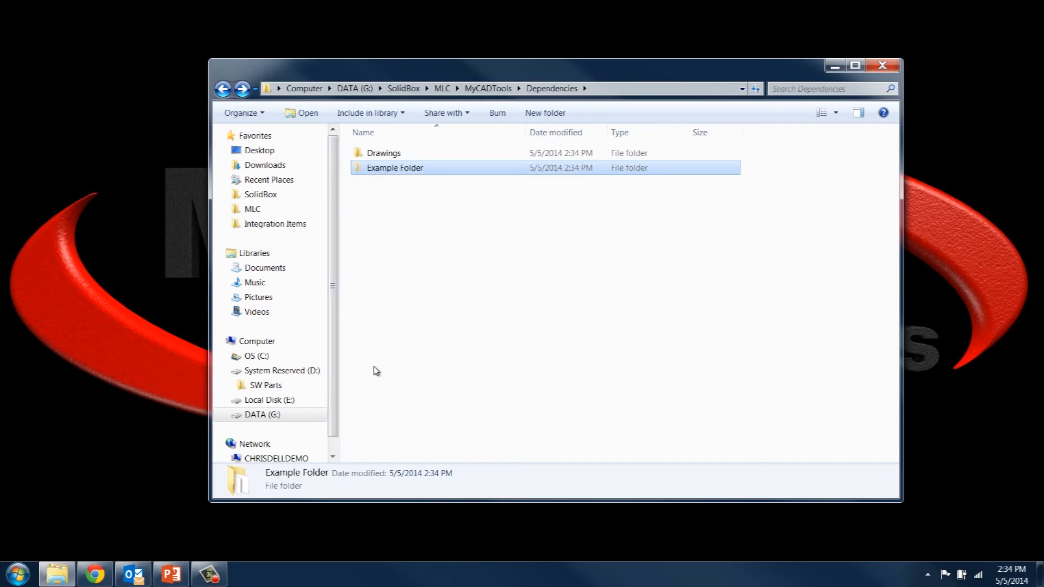
click(283, 370)
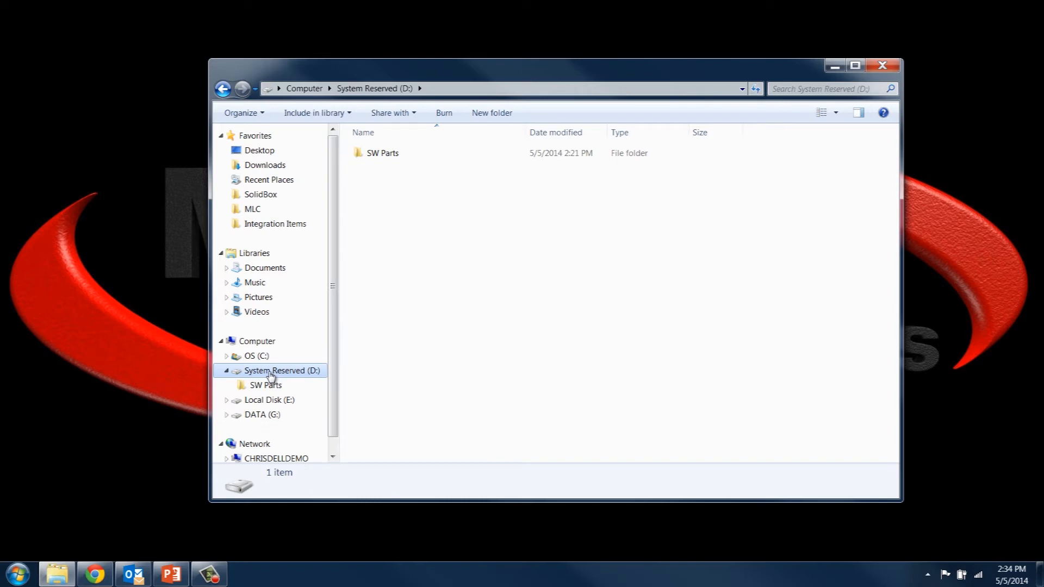
double_click(381, 152)
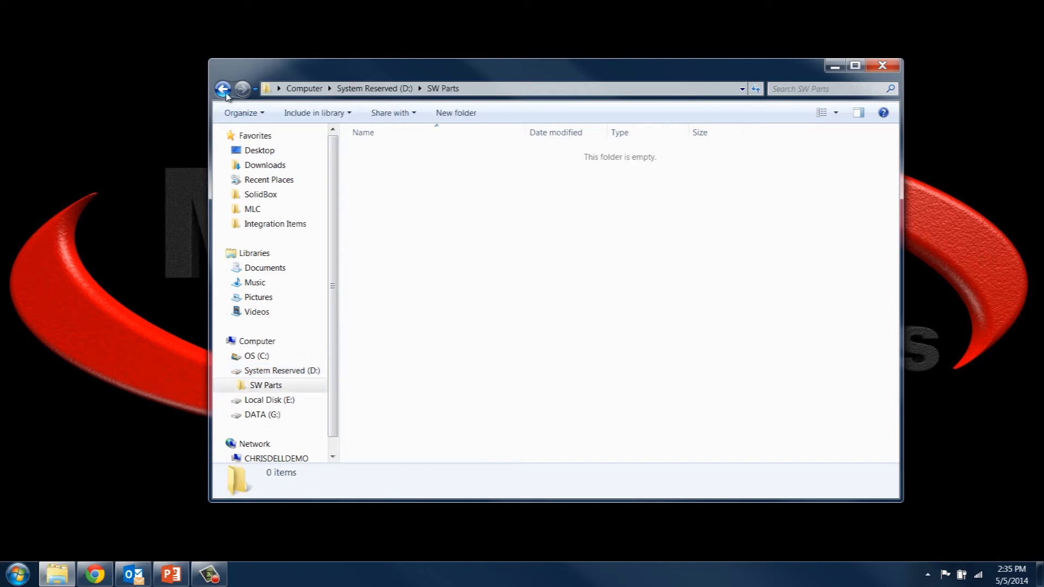
right_click(382, 152)
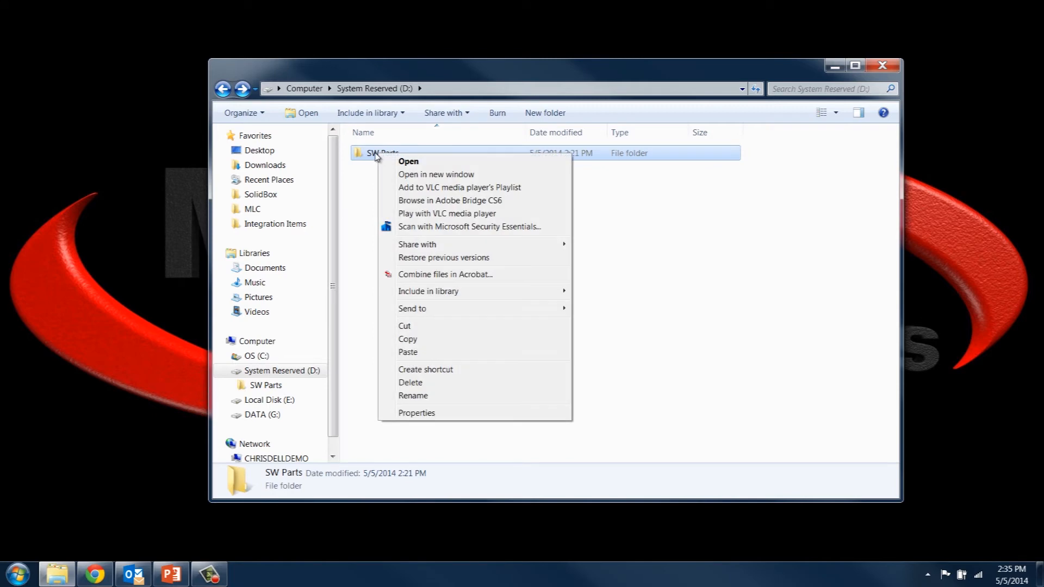
- Return via MLC to the MyCADTools Dependencies Drawings folder
click(407, 161)
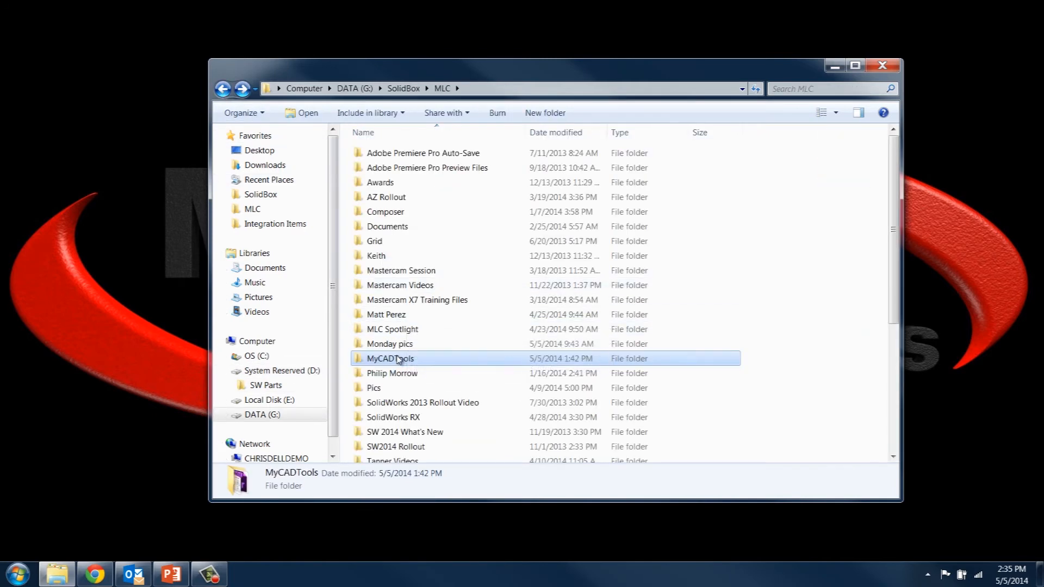
double_click(390, 357)
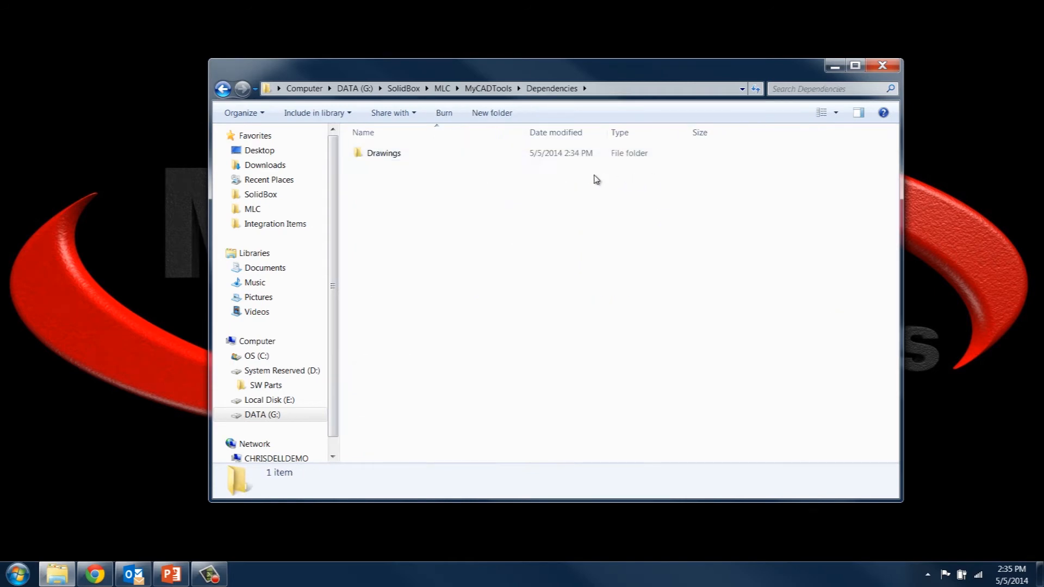
double_click(384, 152)
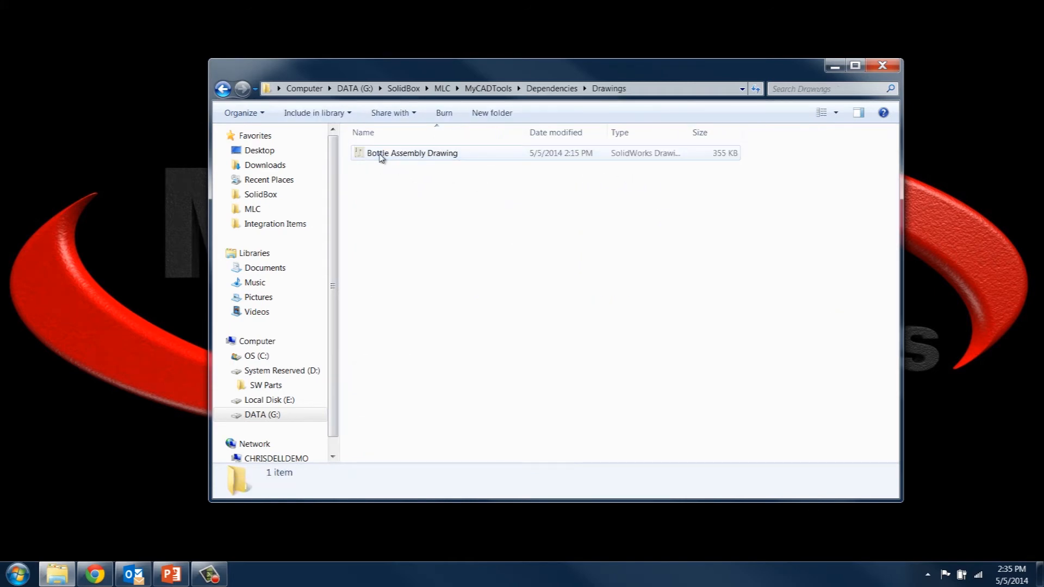
- Open Bottle Assembly Drawing, resolving its assembly to Backup of bottle assembly in D:\SW Parts\Example Folder
double_click(412, 152)
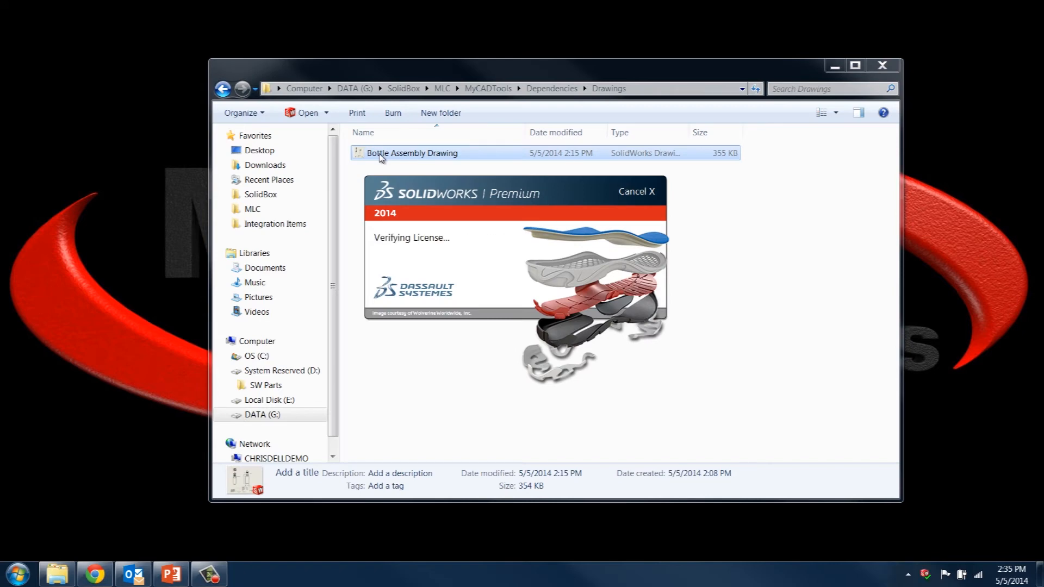
double_click(412, 153)
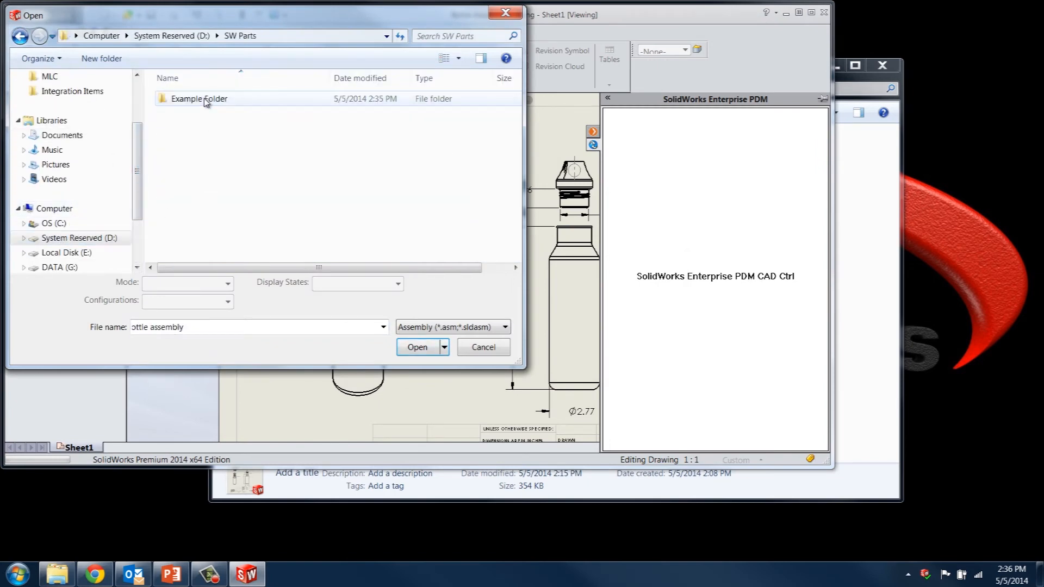
double_click(198, 99)
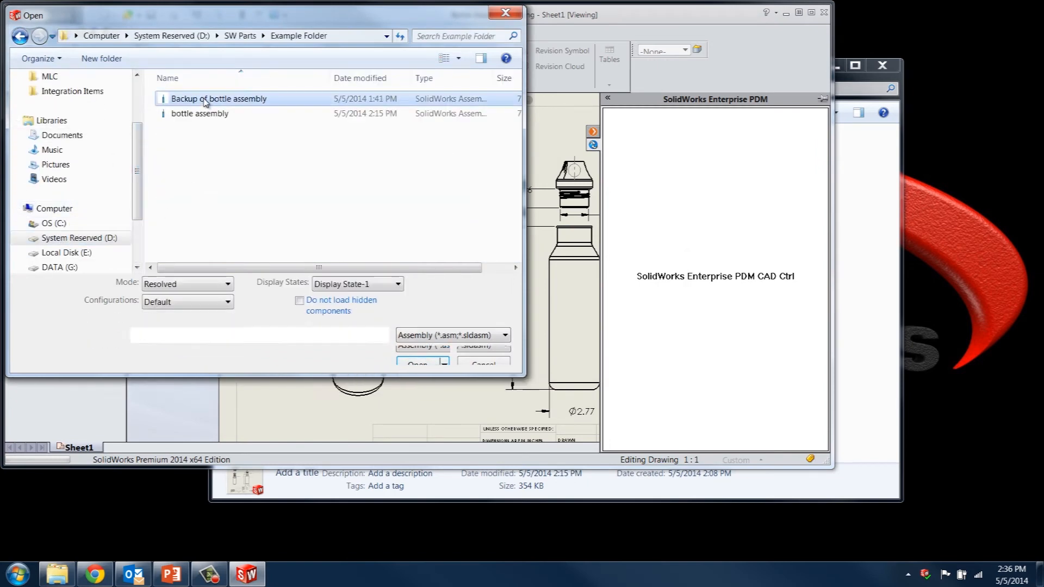
click(415, 364)
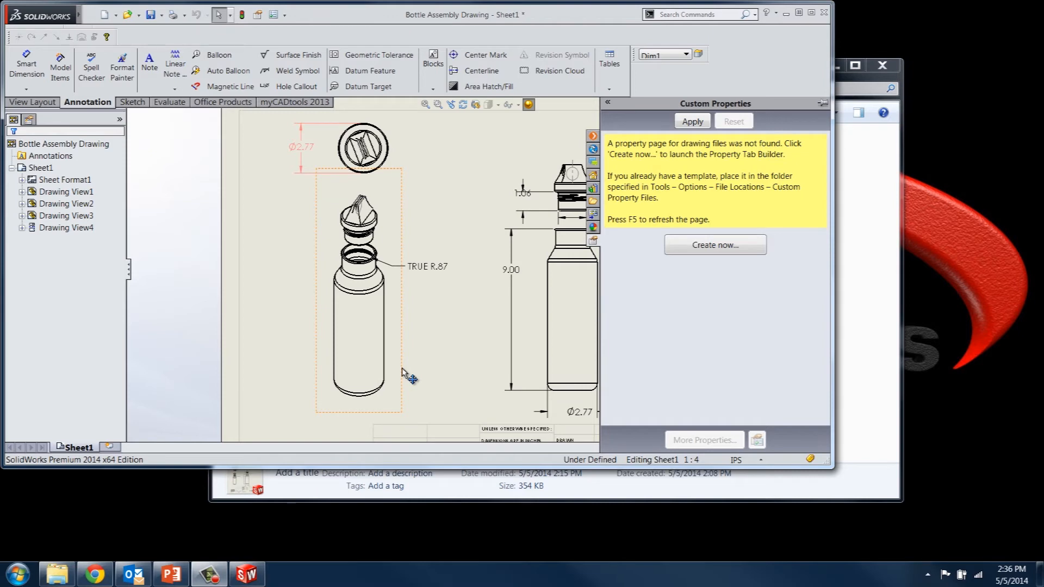
mouse_move(429, 339)
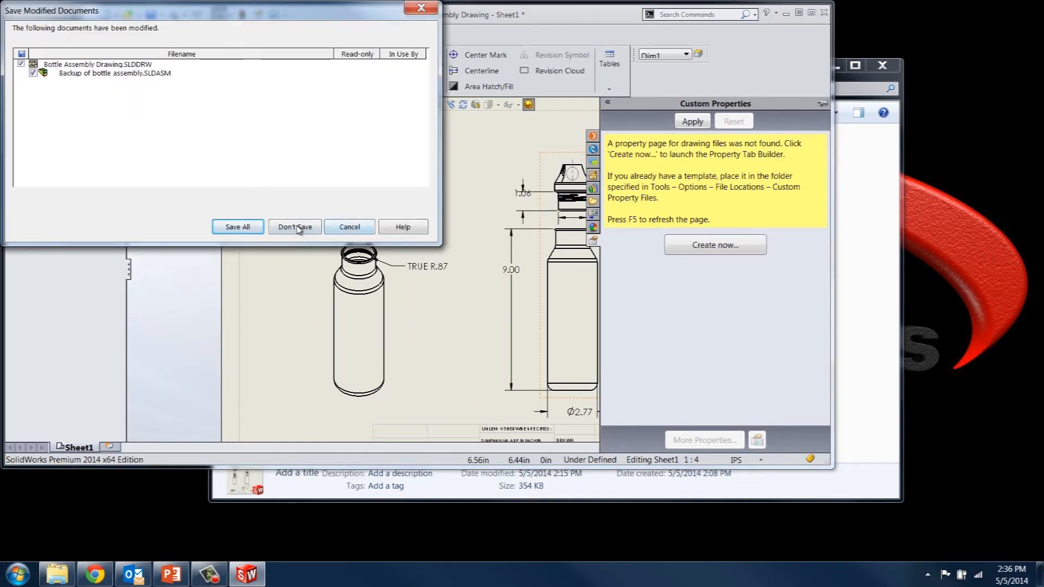
- Close the drawing with Don't Save and relaunch the Dependencies utility
click(294, 226)
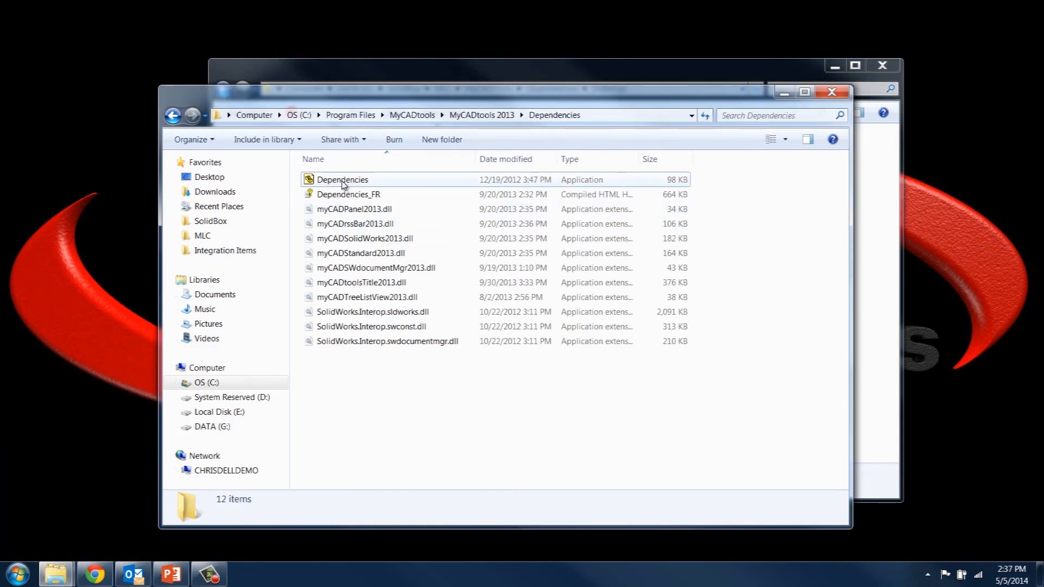
double_click(342, 179)
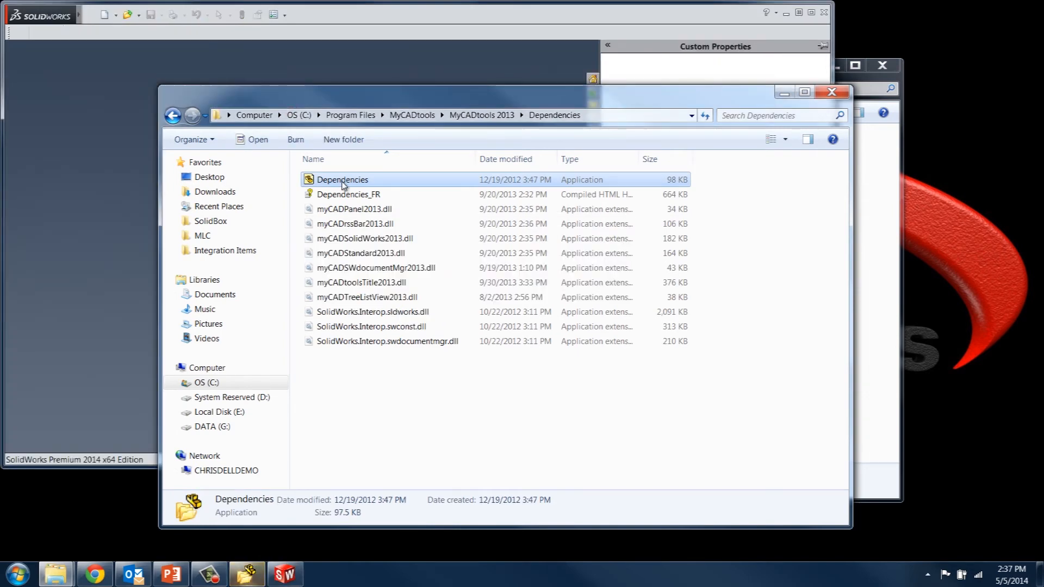
- Set the root path to G:\SolidBox\MLC\MyCADTools\Dependencies
double_click(343, 179)
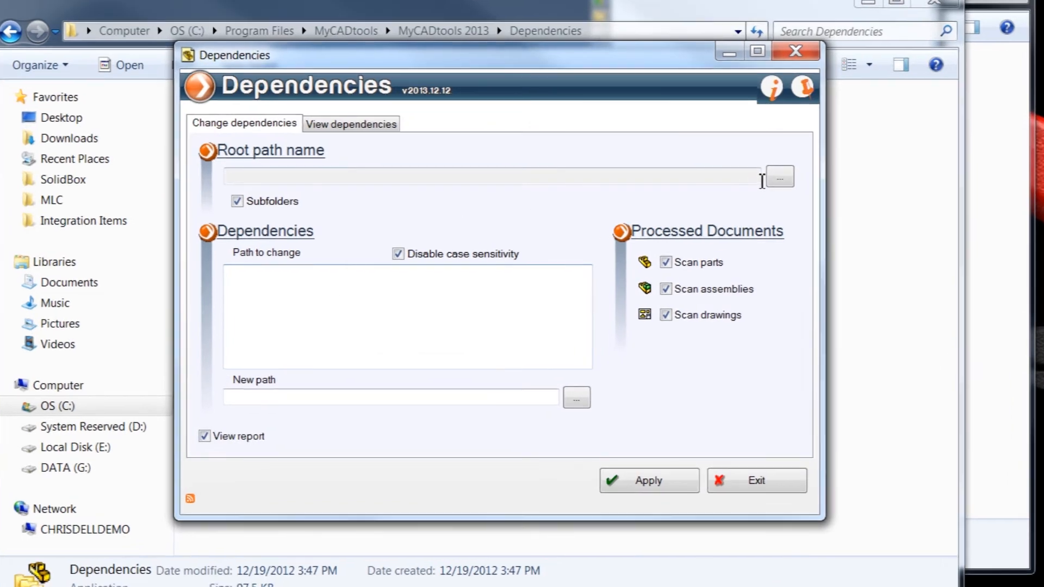
click(779, 176)
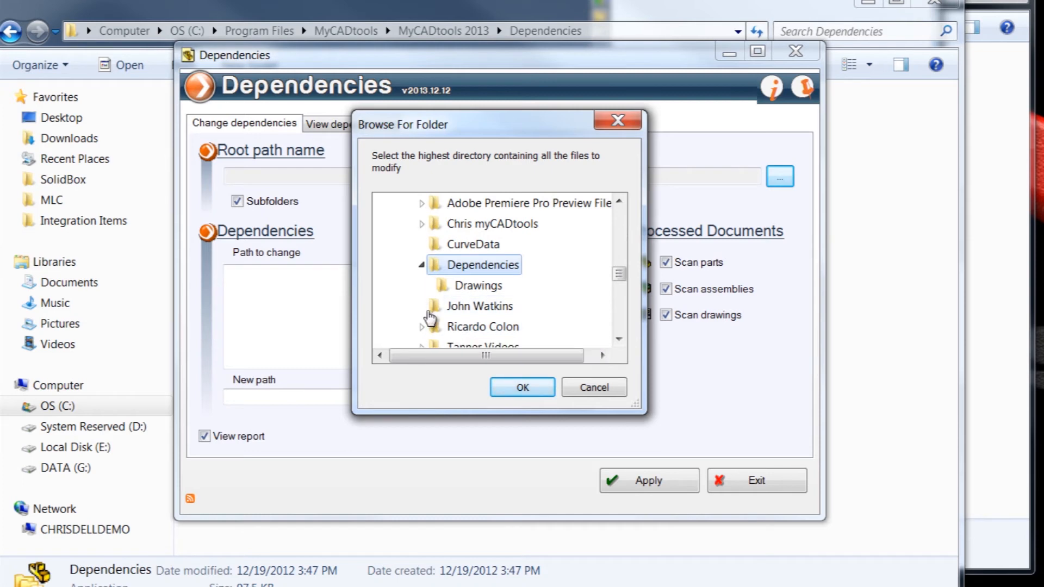
click(521, 387)
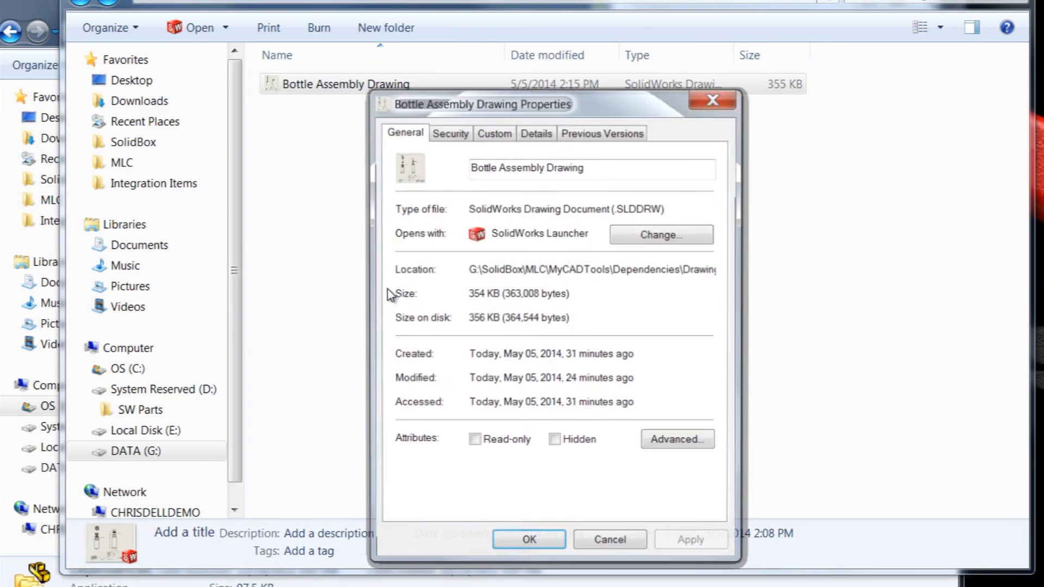
double_click(592, 268)
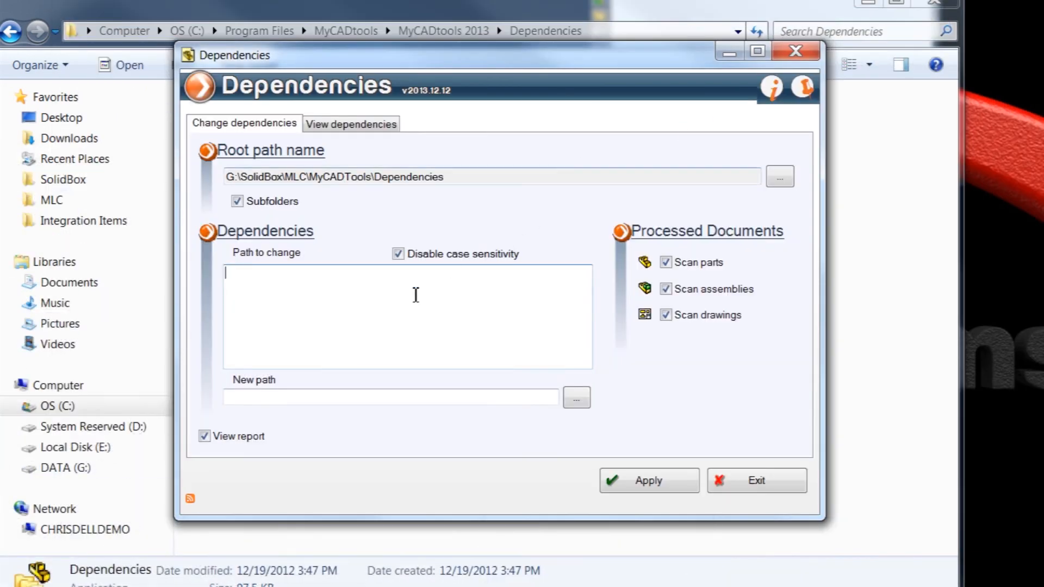
- Map Dependencies\Example Folder\ as path to change, with new path D:\SW Parts\Example Folder\
text(G:\SolidBox\MLC\MyCADTools\Dependencies\)
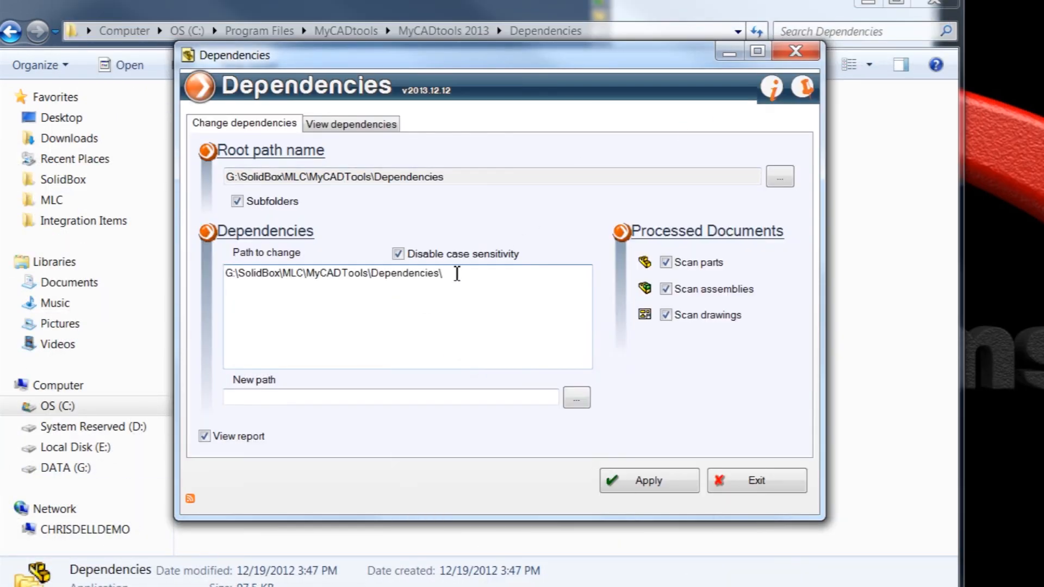
text(Example Folder\)
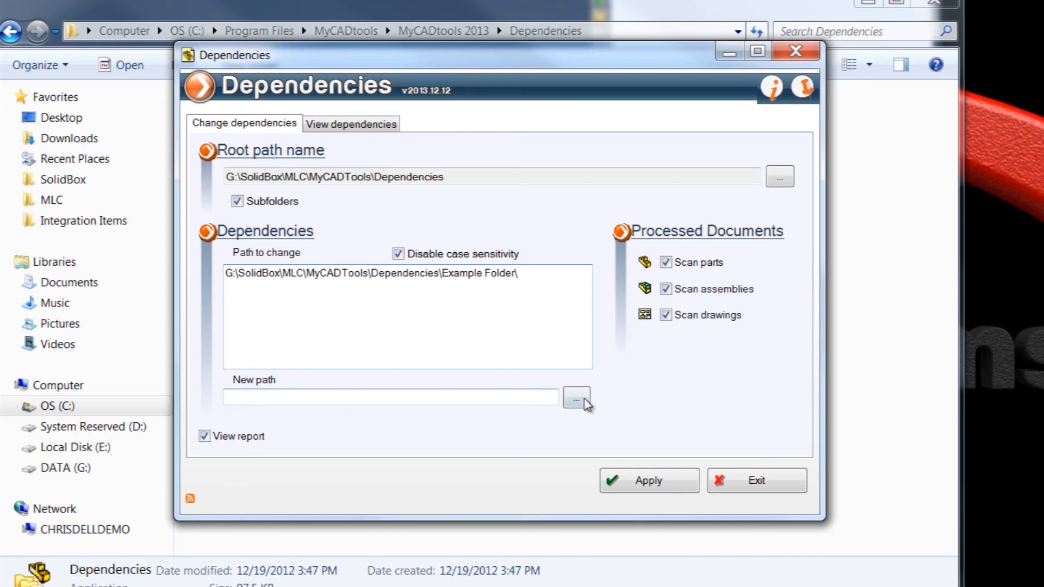
click(577, 398)
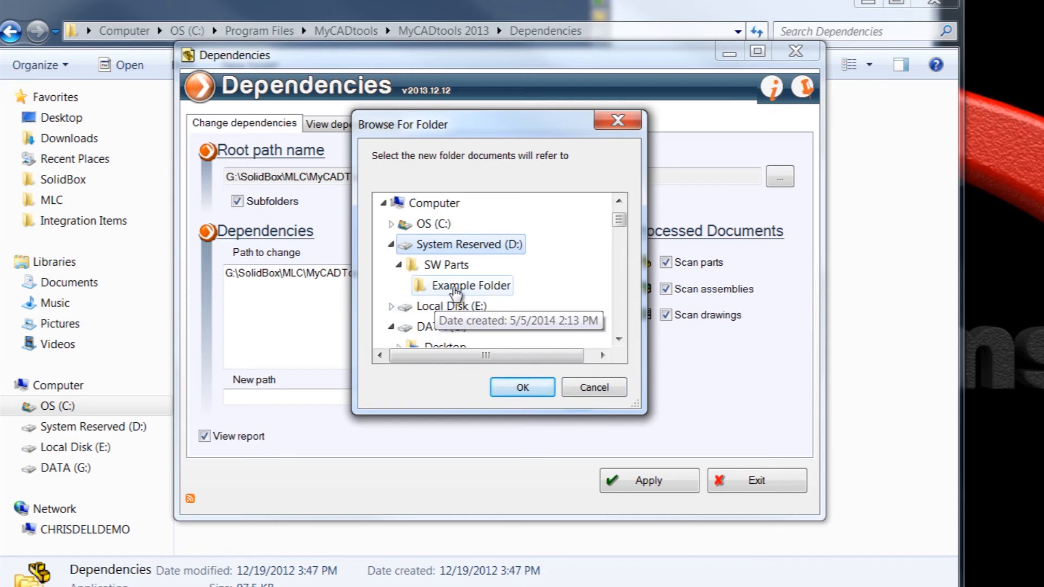
click(522, 387)
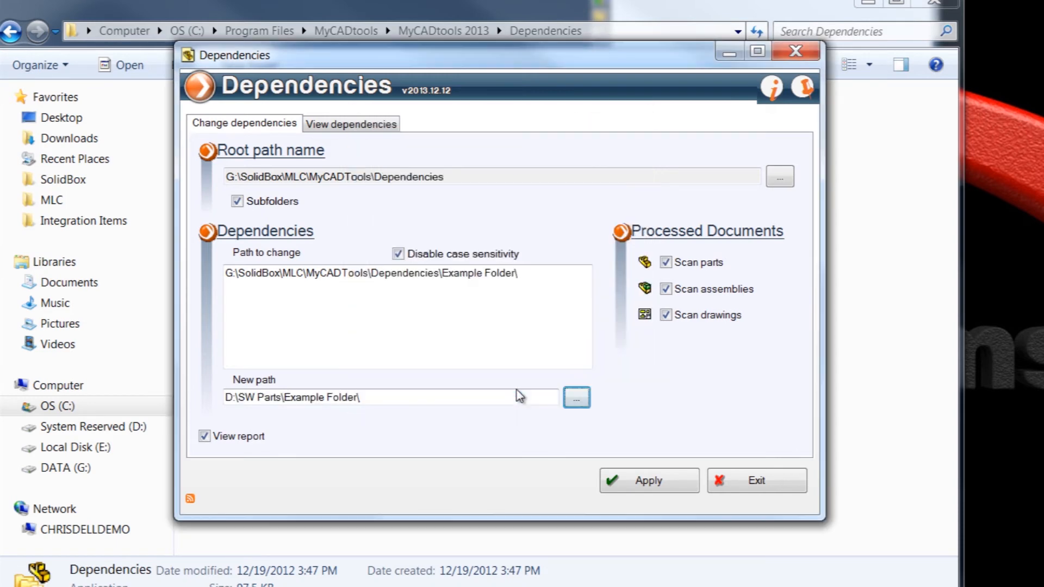
click(392, 398)
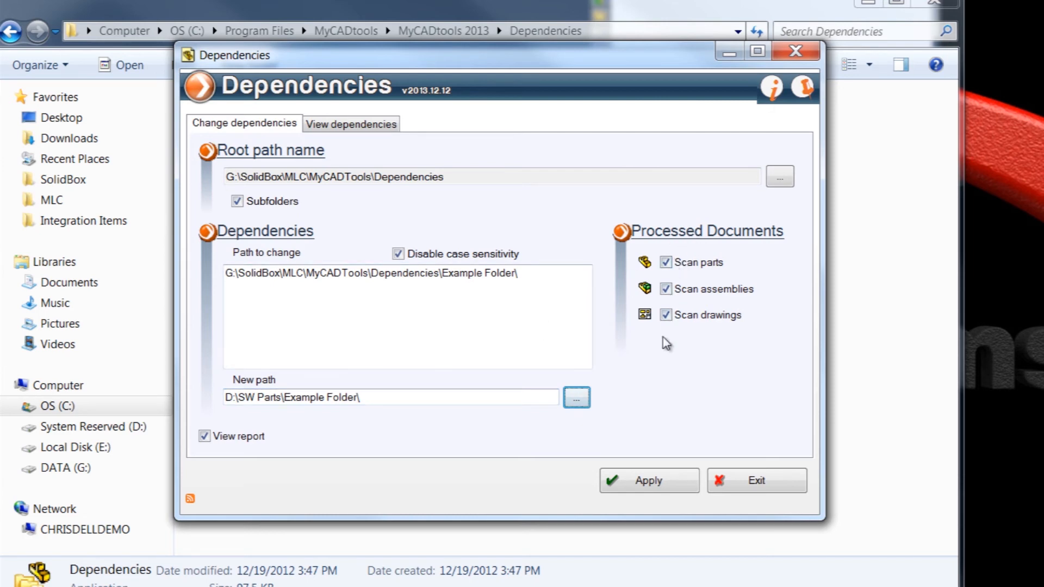
- Apply the path replacement and confirm Yes to repoint the found document
click(647, 481)
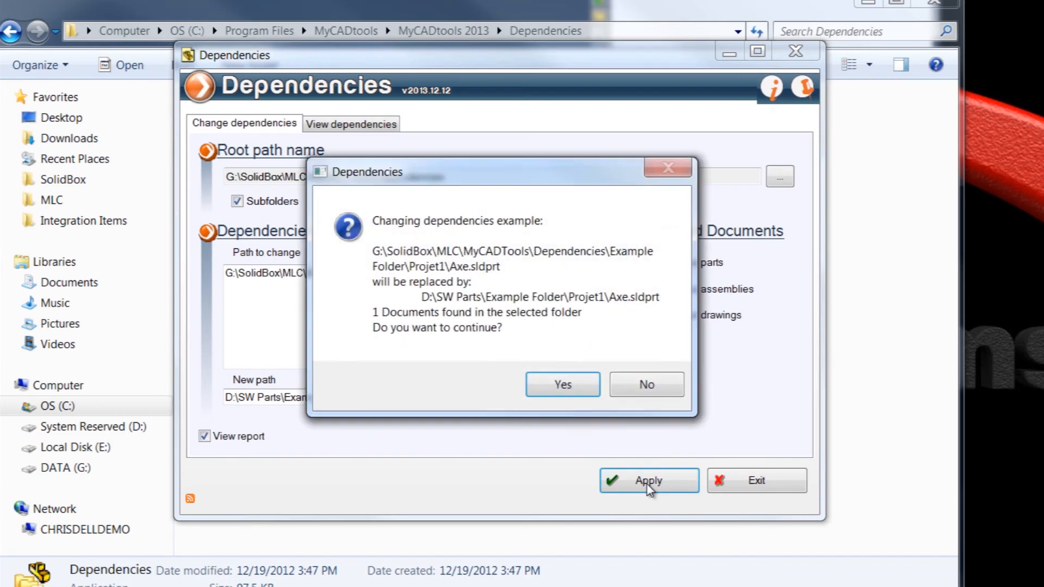
mouse_move(379, 240)
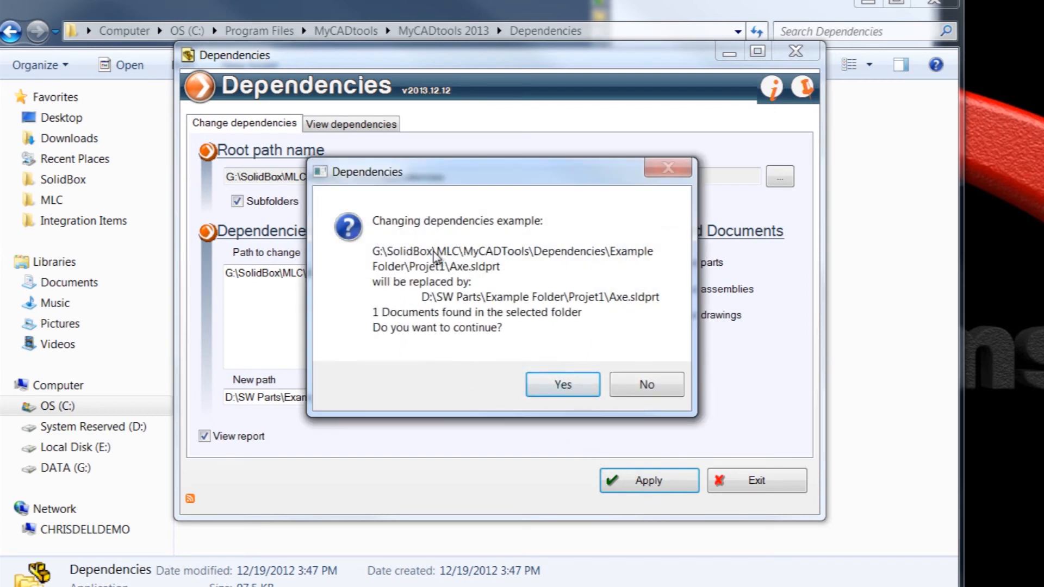
click(561, 383)
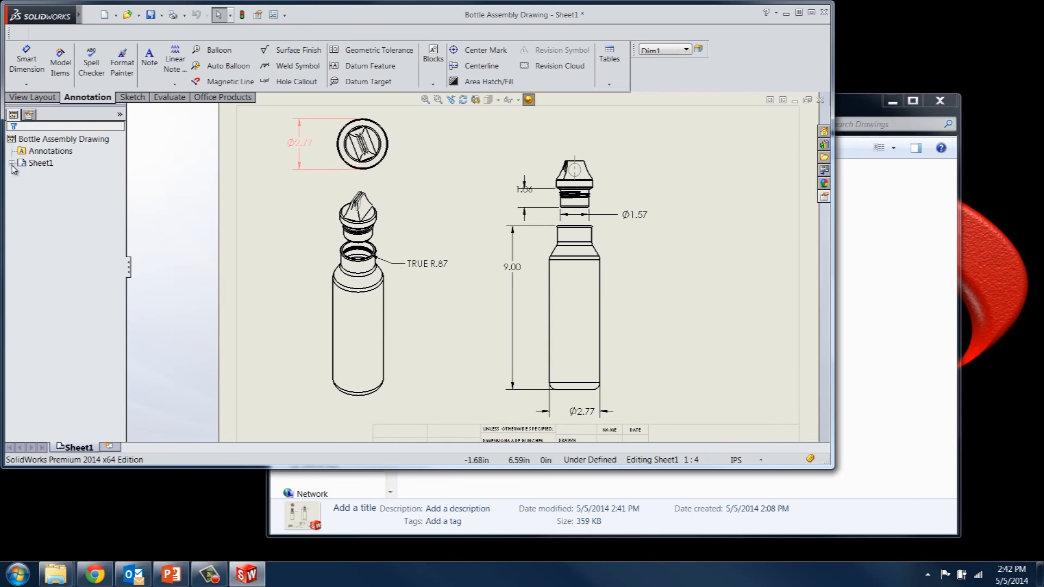
- Expand Sheet1 and open the bottle assembly referenced by Drawing View1 via Open Assembly
click(22, 162)
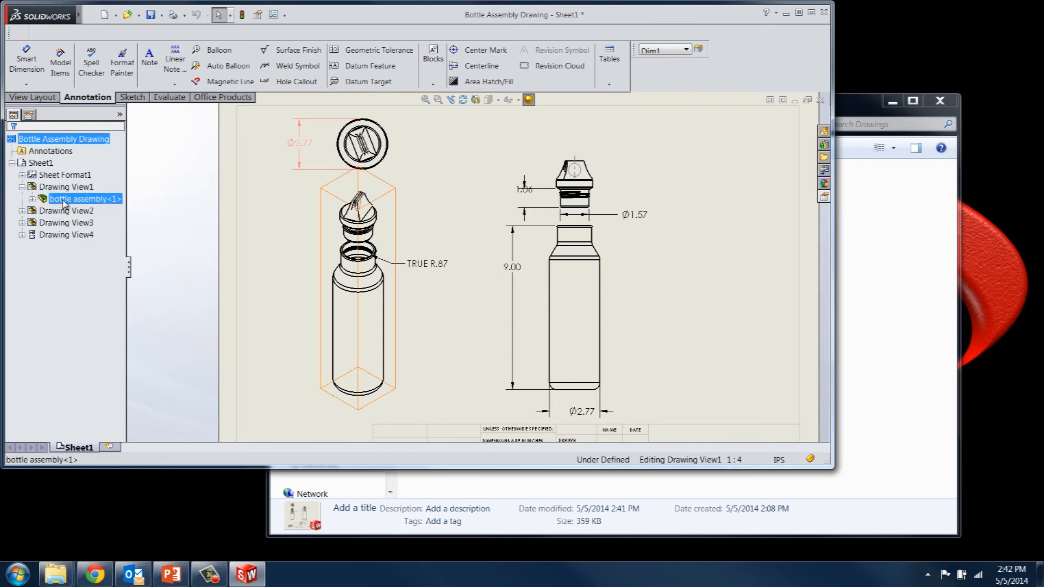
right_click(84, 198)
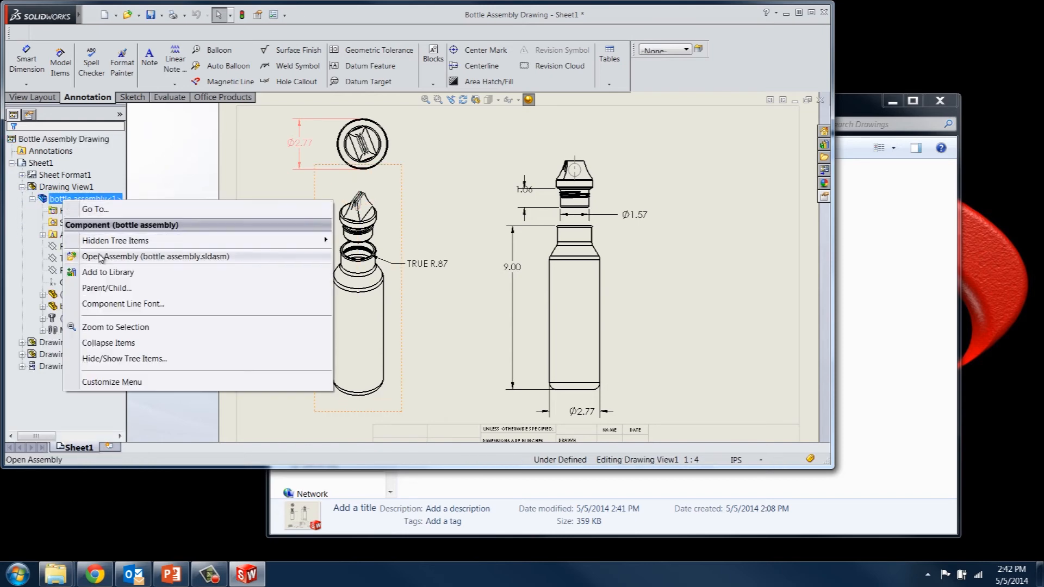
click(155, 257)
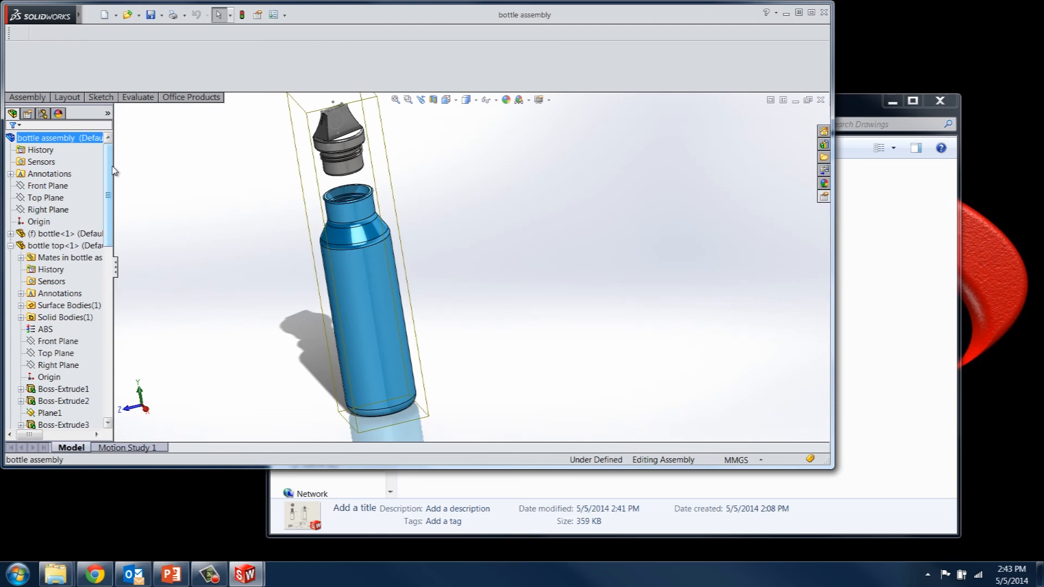
click(811, 15)
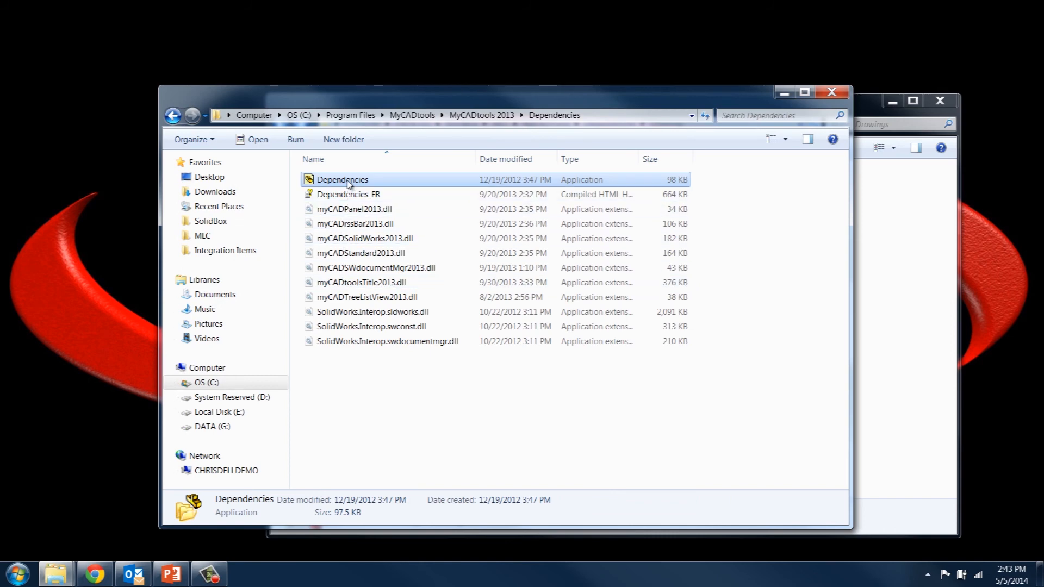
- Show Bottle Assembly Drawing's dependency tree (assembly, bottle, bottle top, o-rings) under D:\SW Parts
double_click(341, 180)
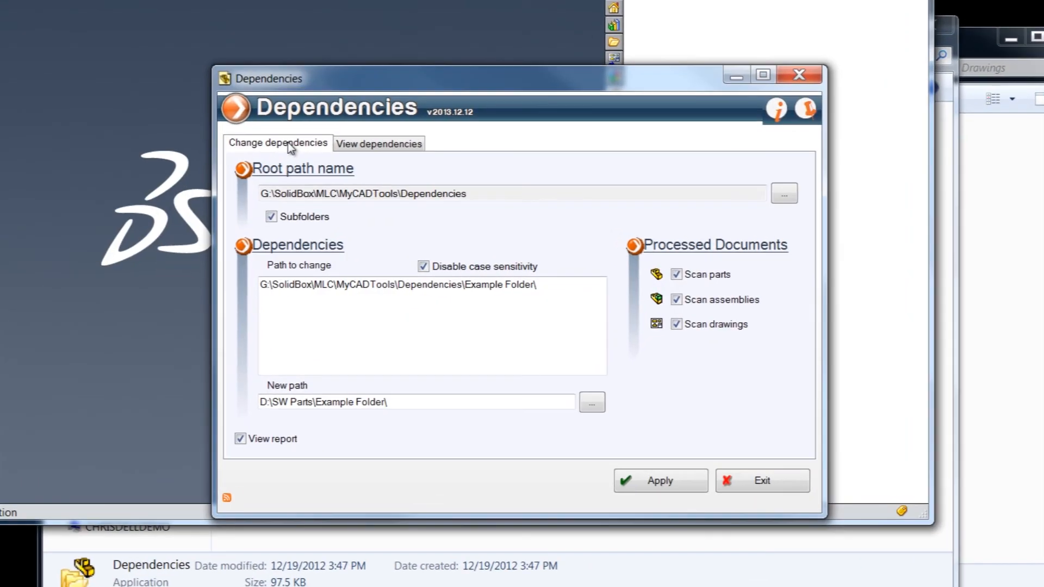
click(379, 144)
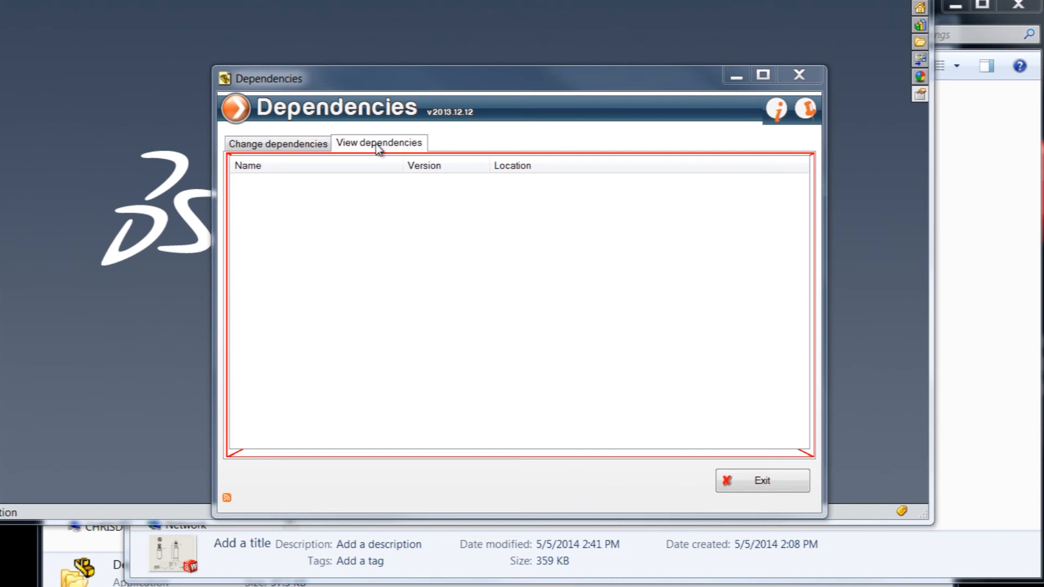
mouse_move(967, 227)
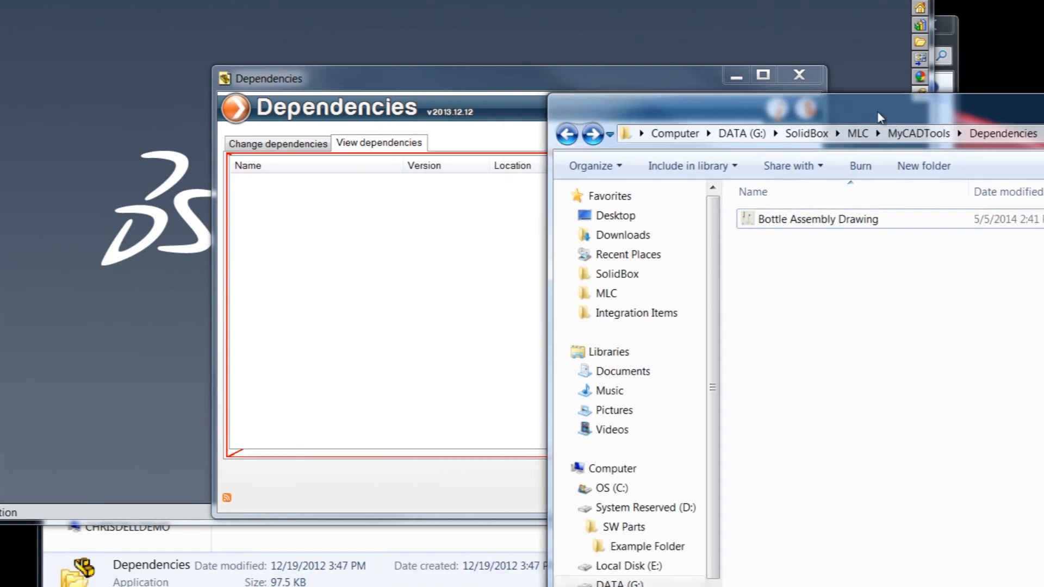
click(818, 218)
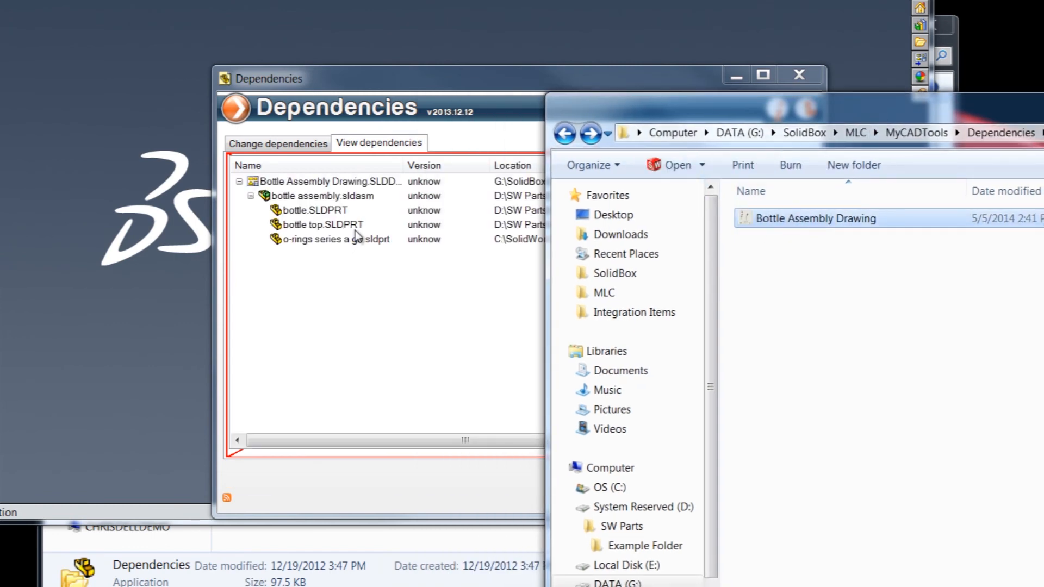